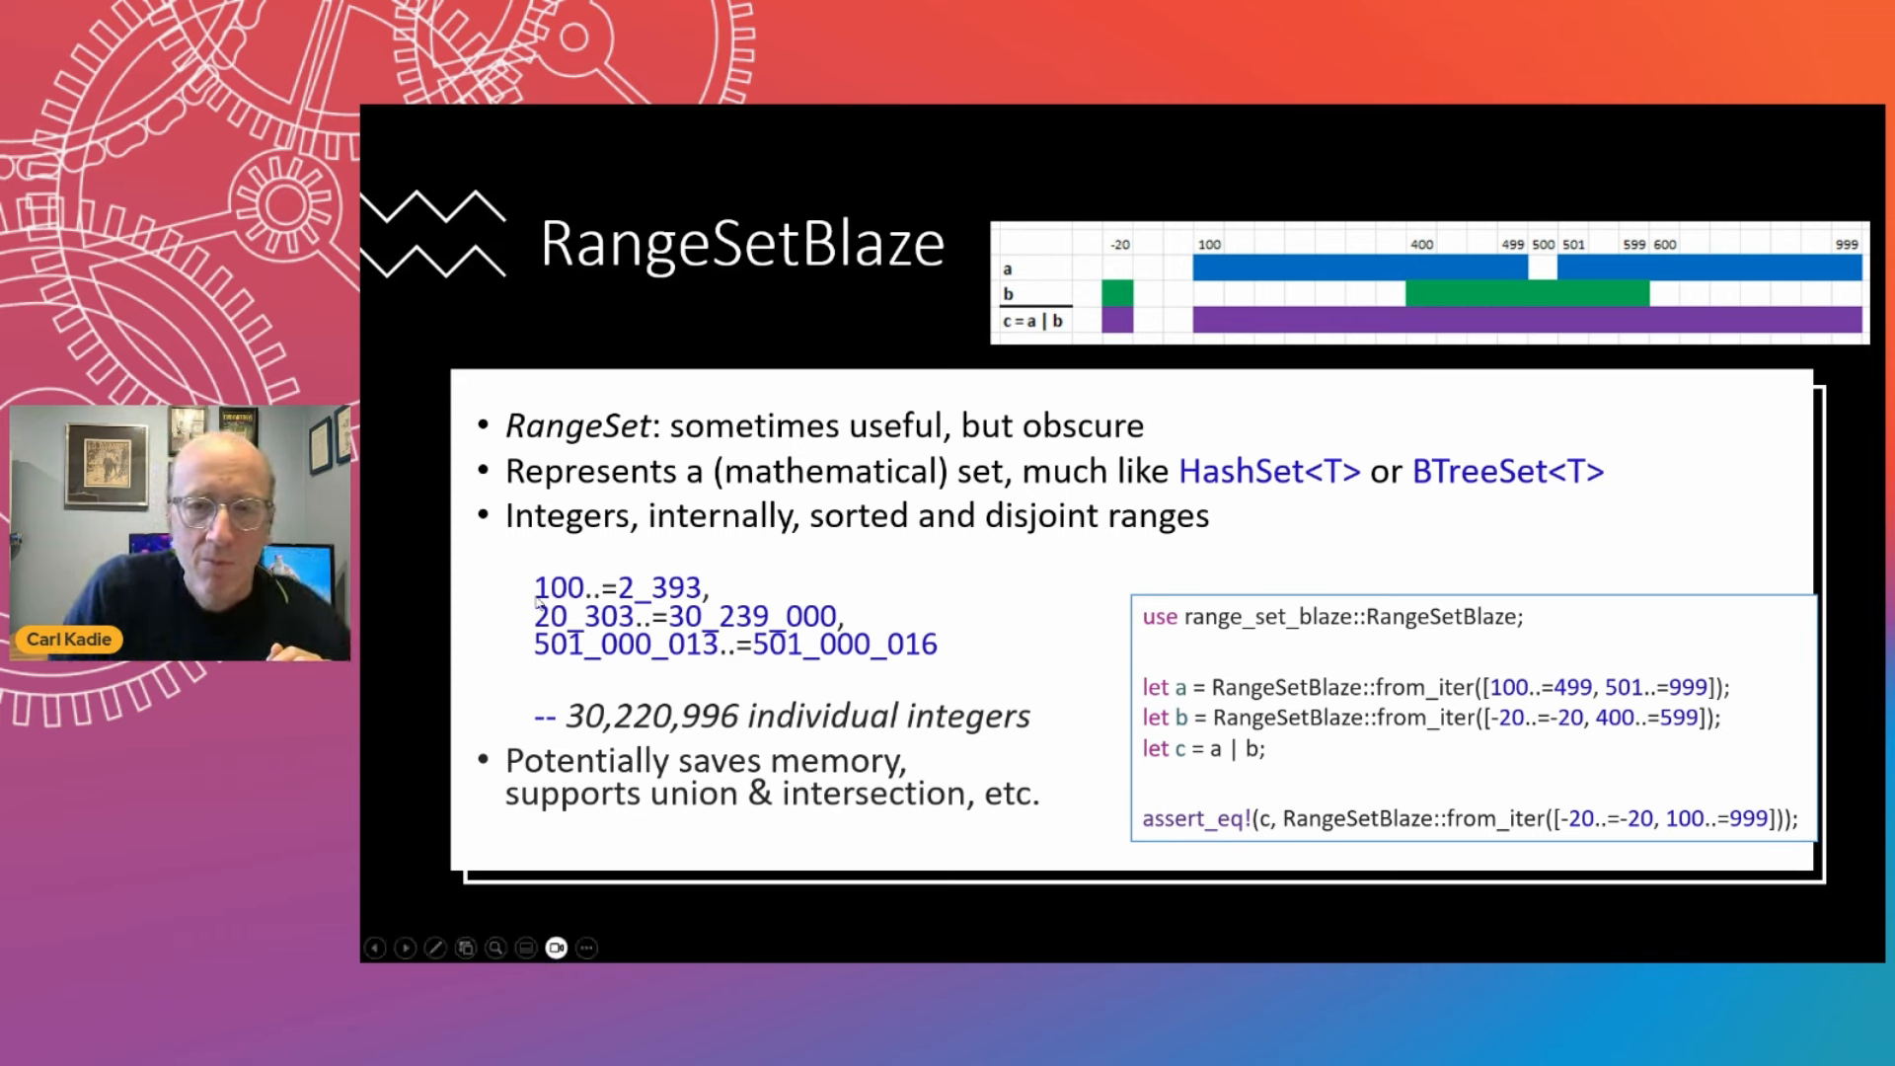
pyautogui.moveTo(944, 648)
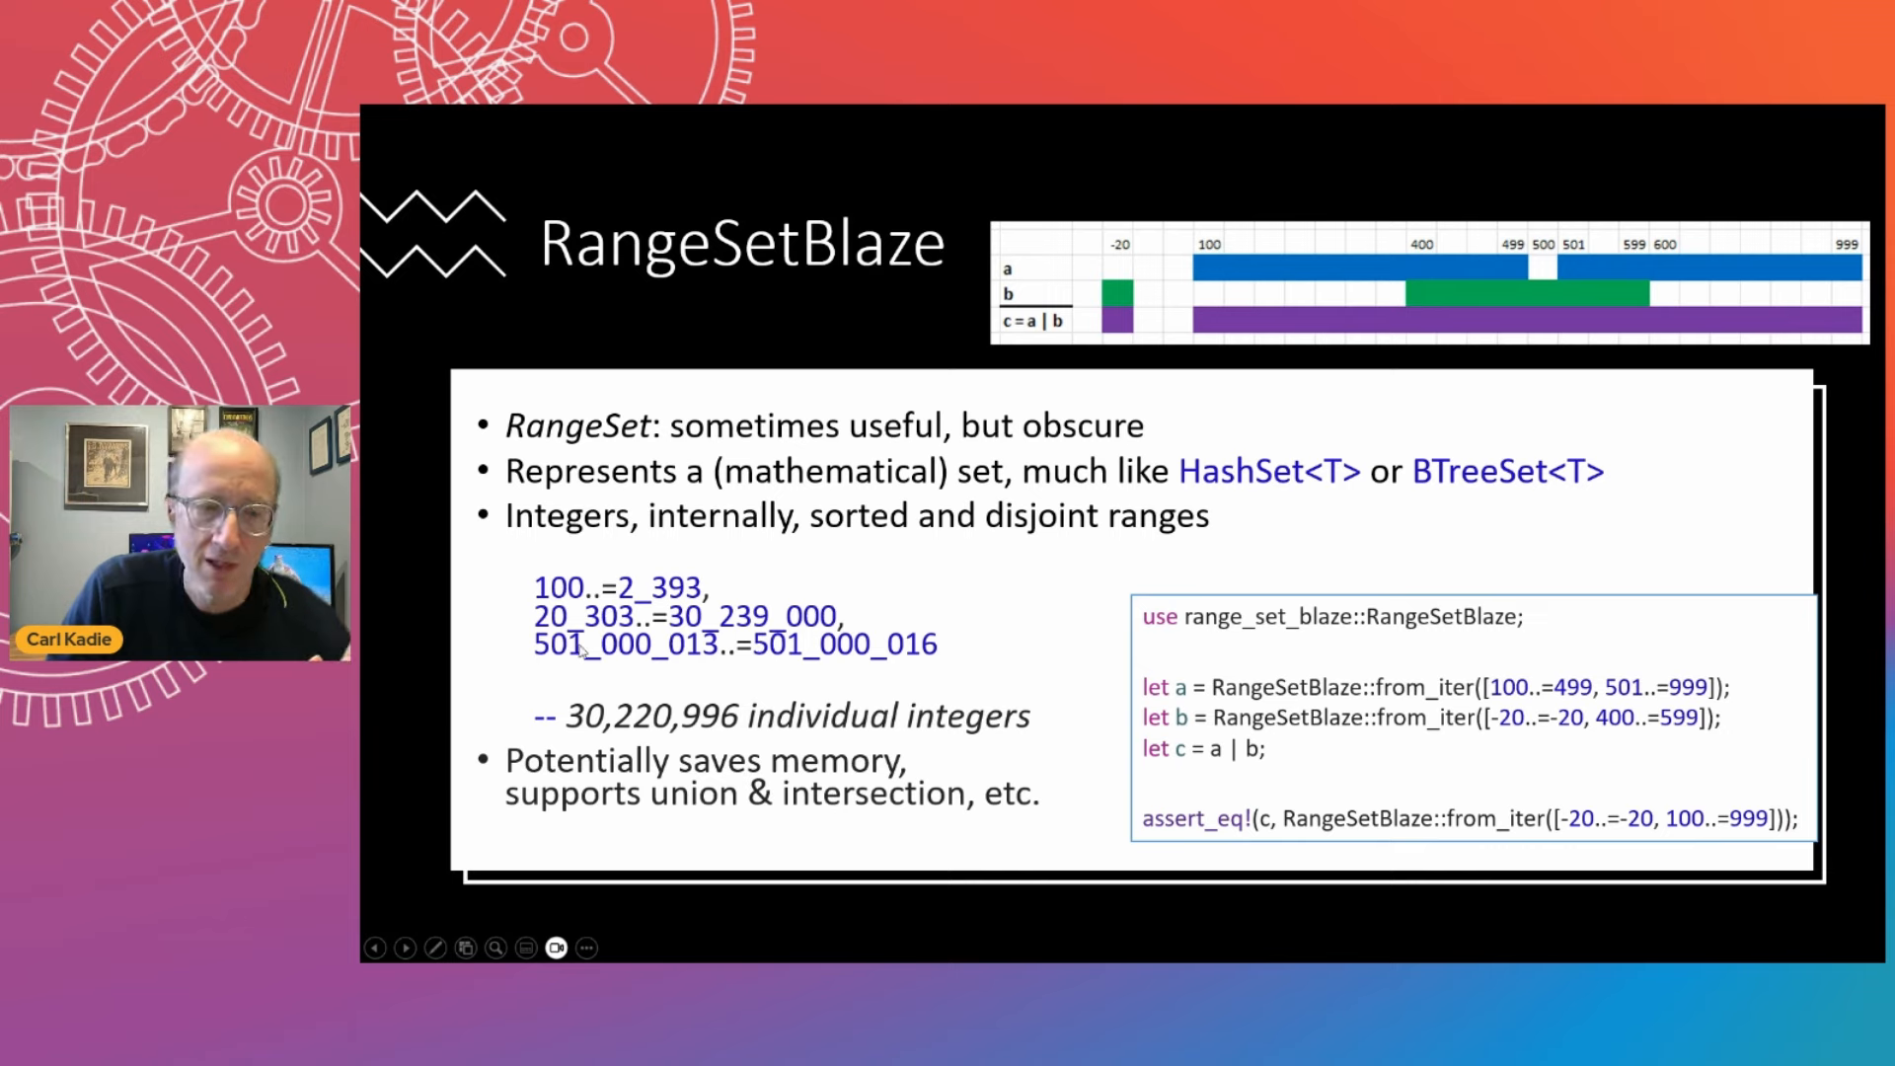
pyautogui.moveTo(961, 667)
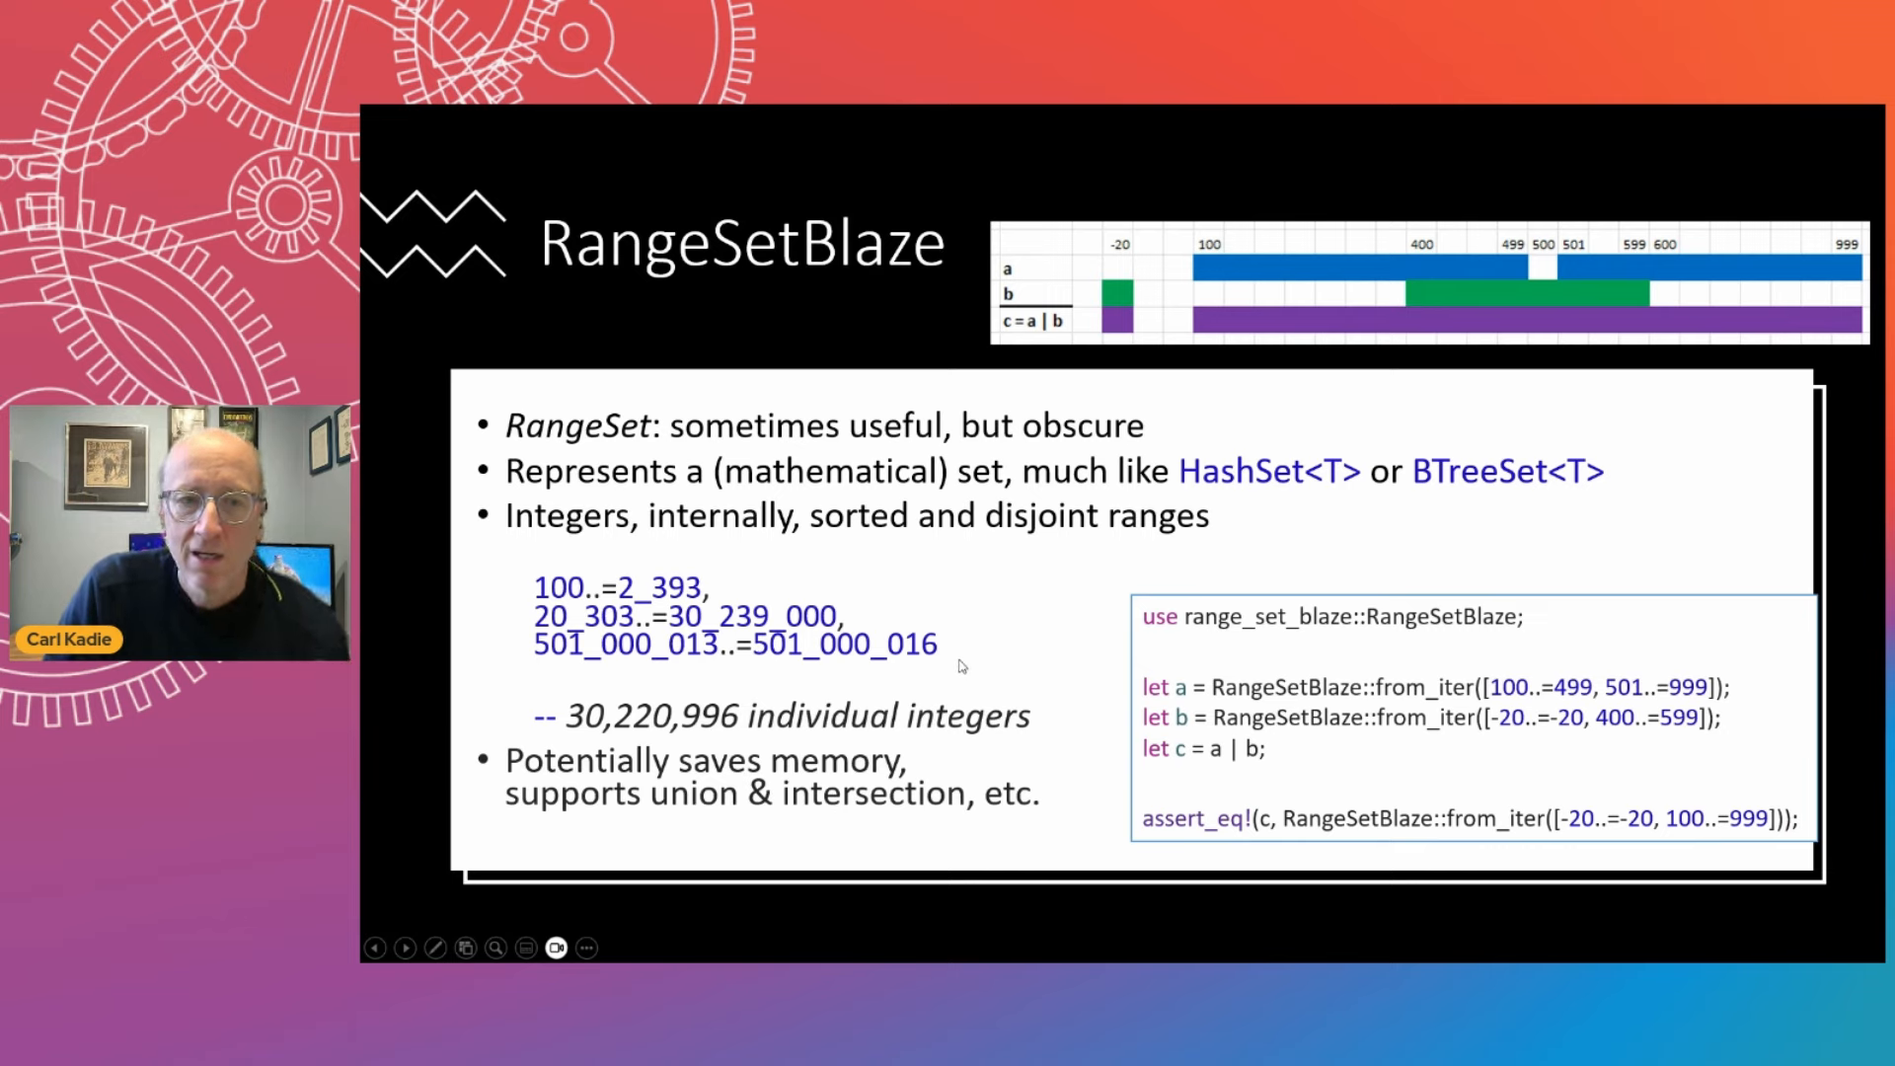
pyautogui.moveTo(529, 590)
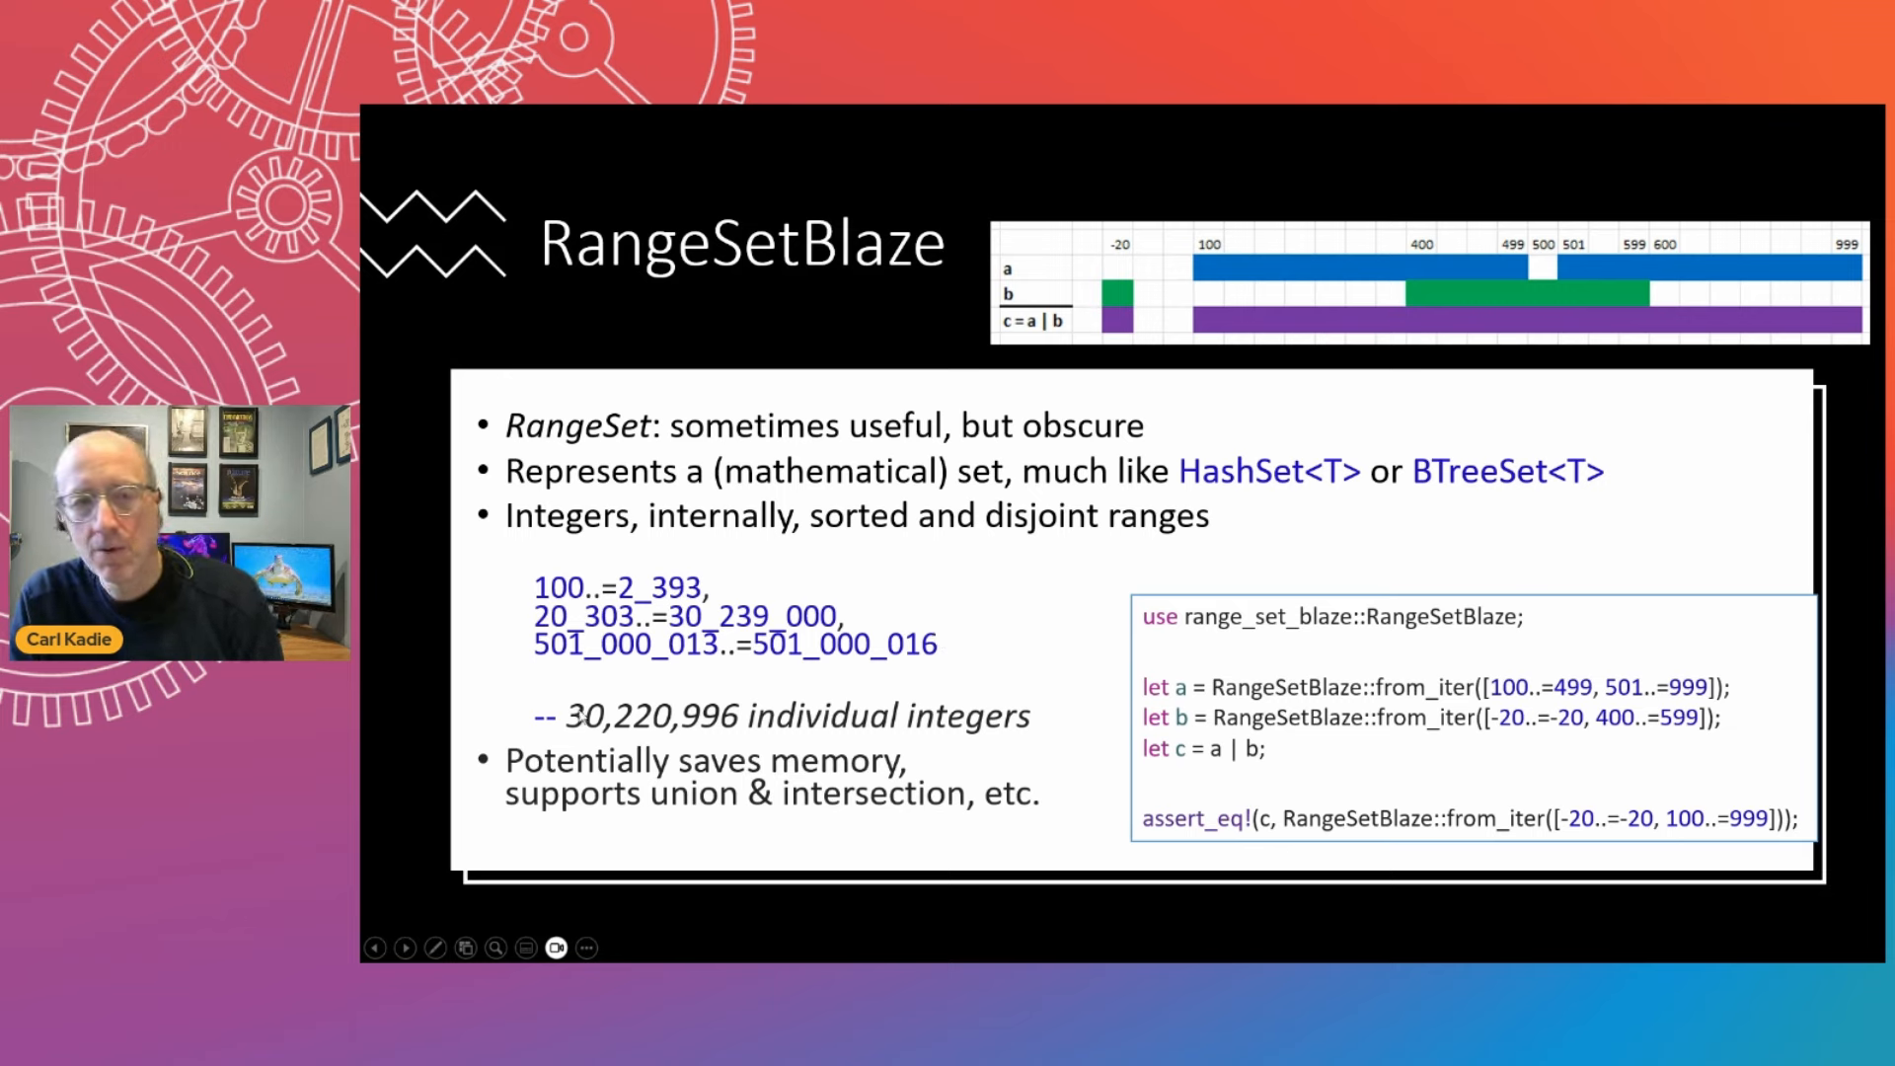
pyautogui.moveTo(1385, 627)
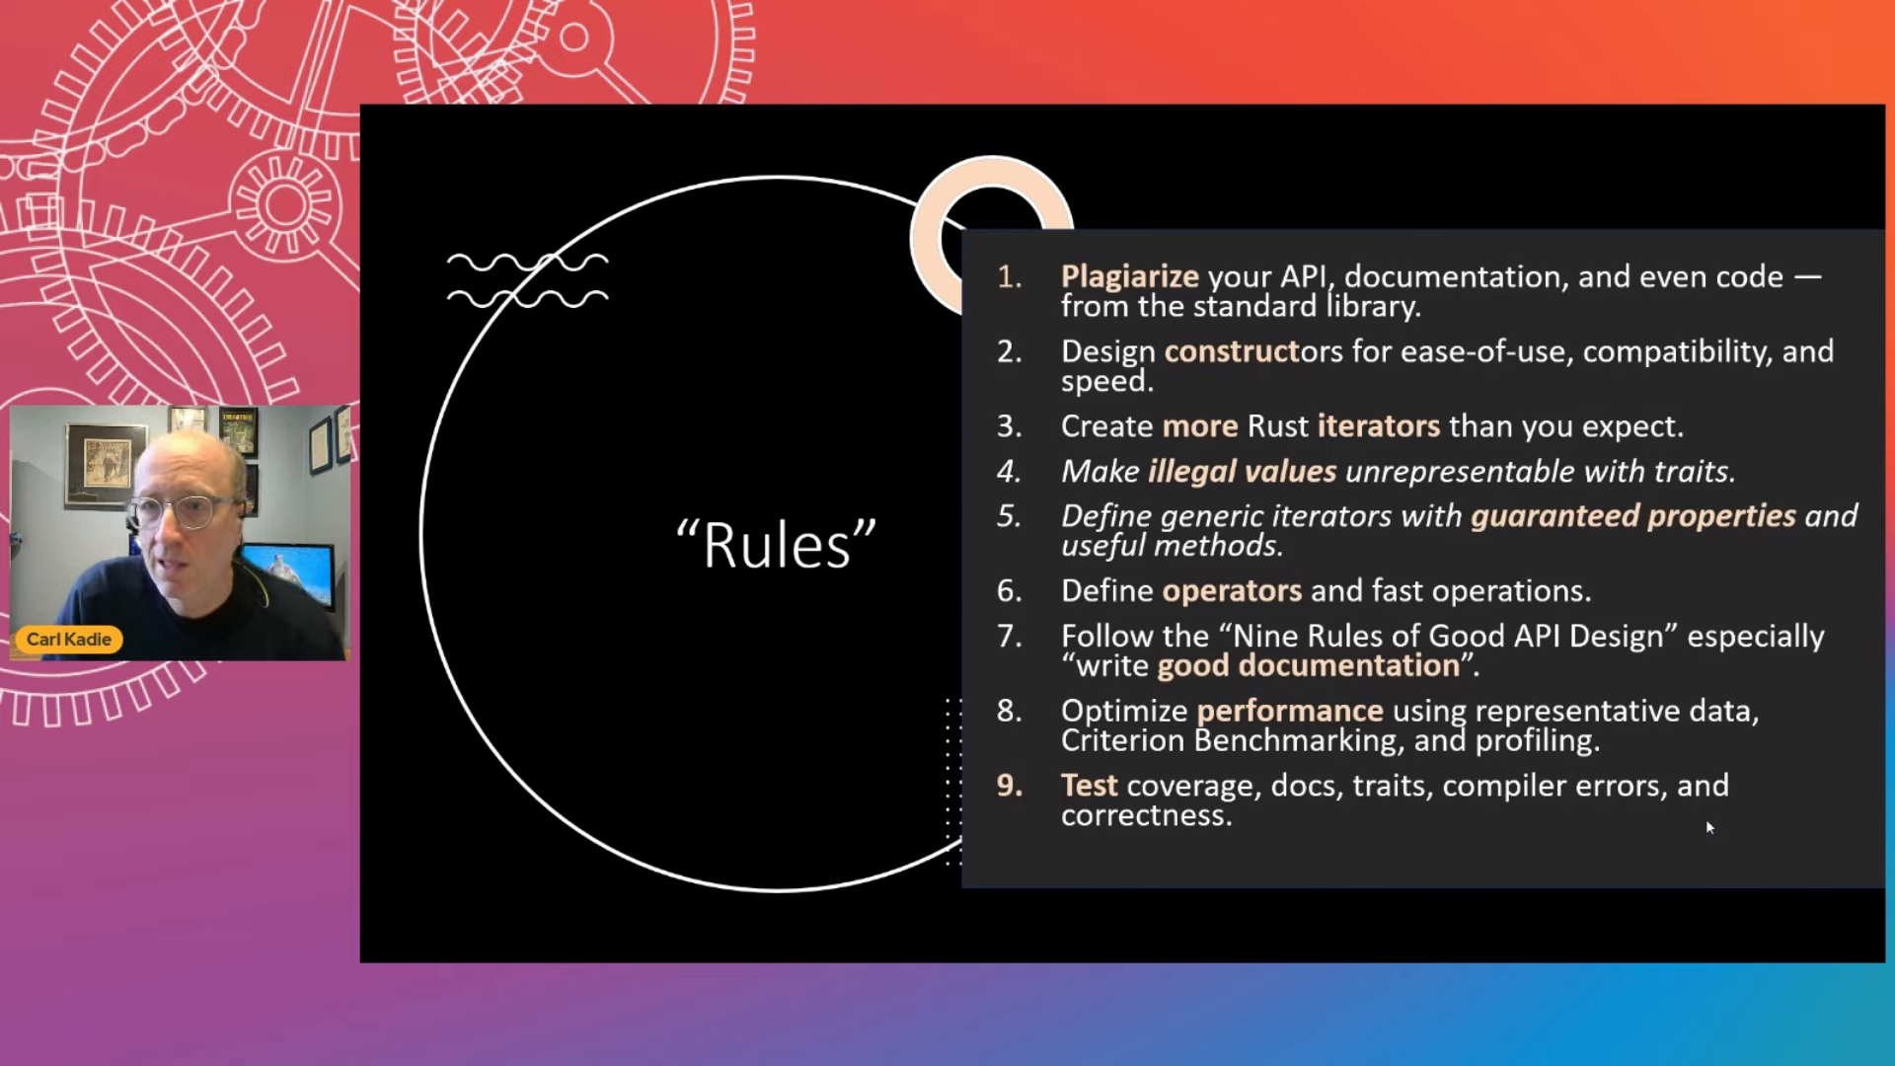
# Step: Advance to the "1. Plagiarize your API" slide comparing BTreeSet and RangeSetBlaze docs
pyautogui.press('right')
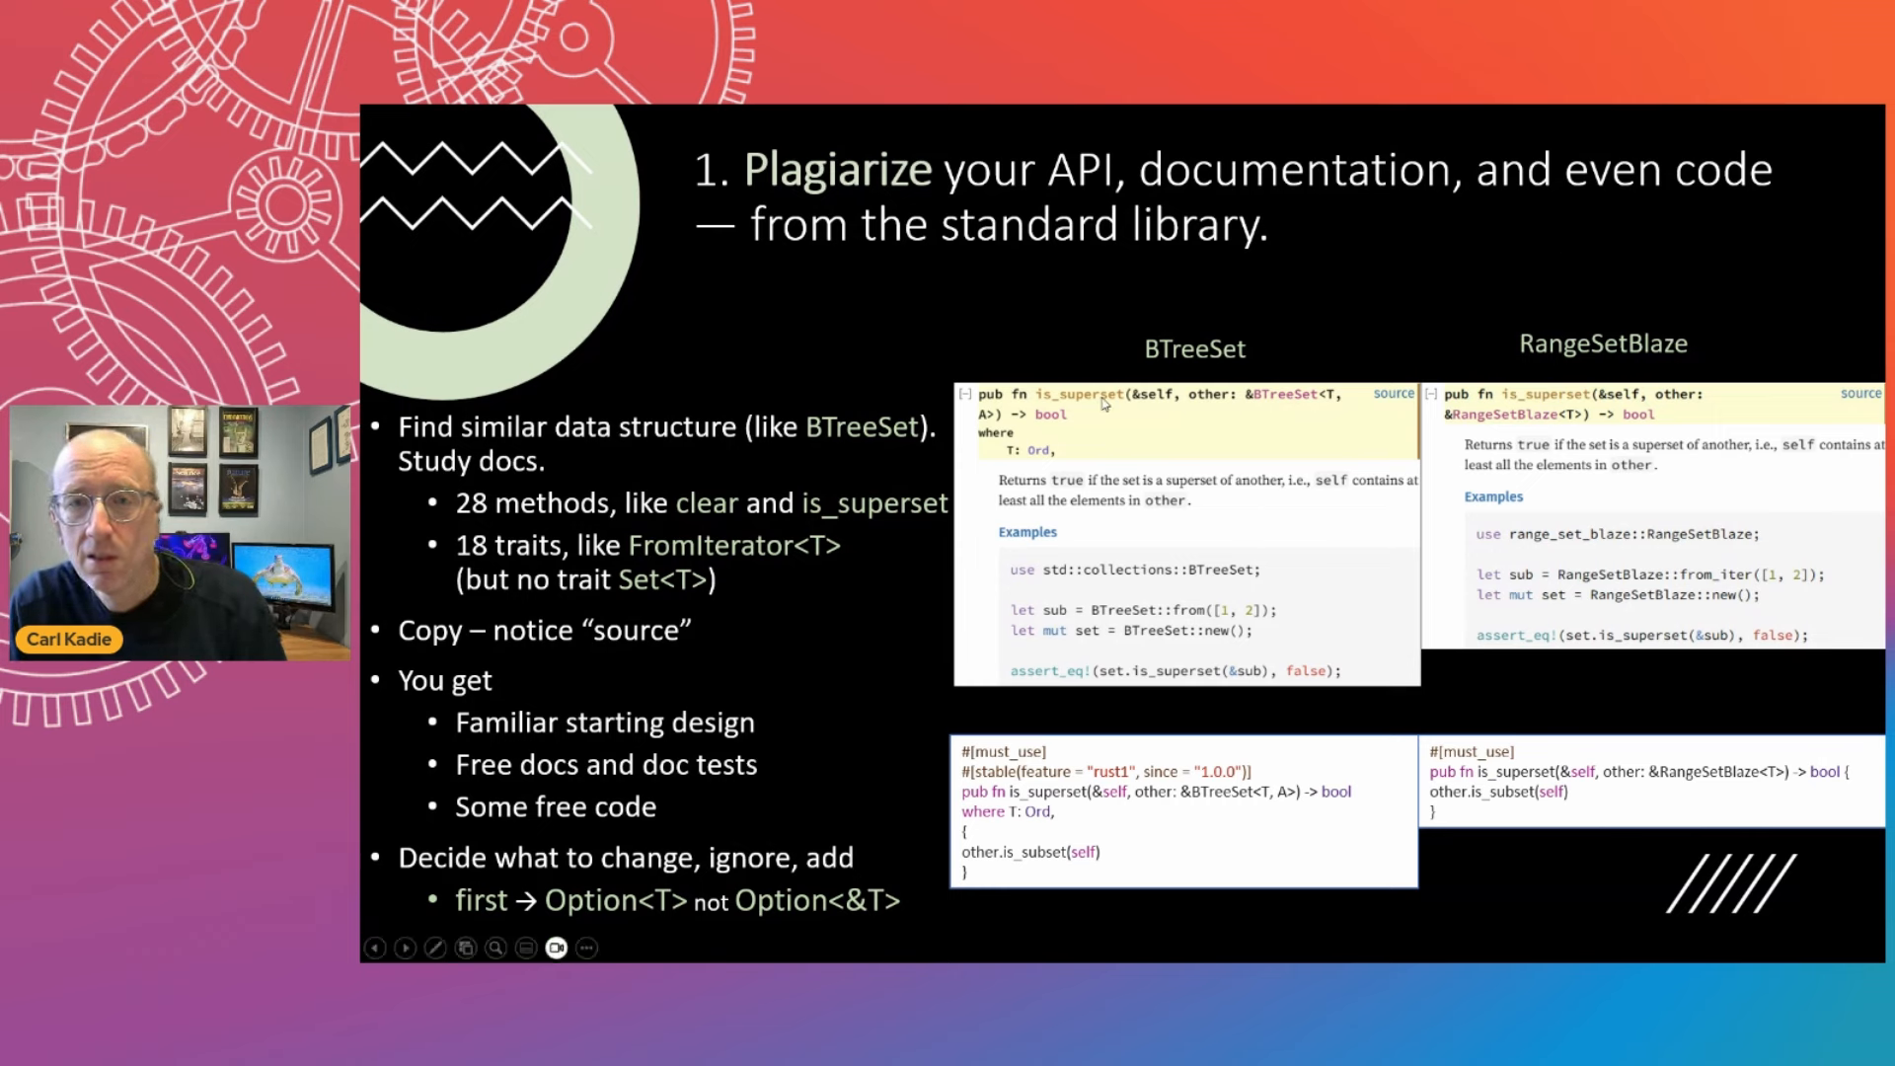
pyautogui.moveTo(1005, 432)
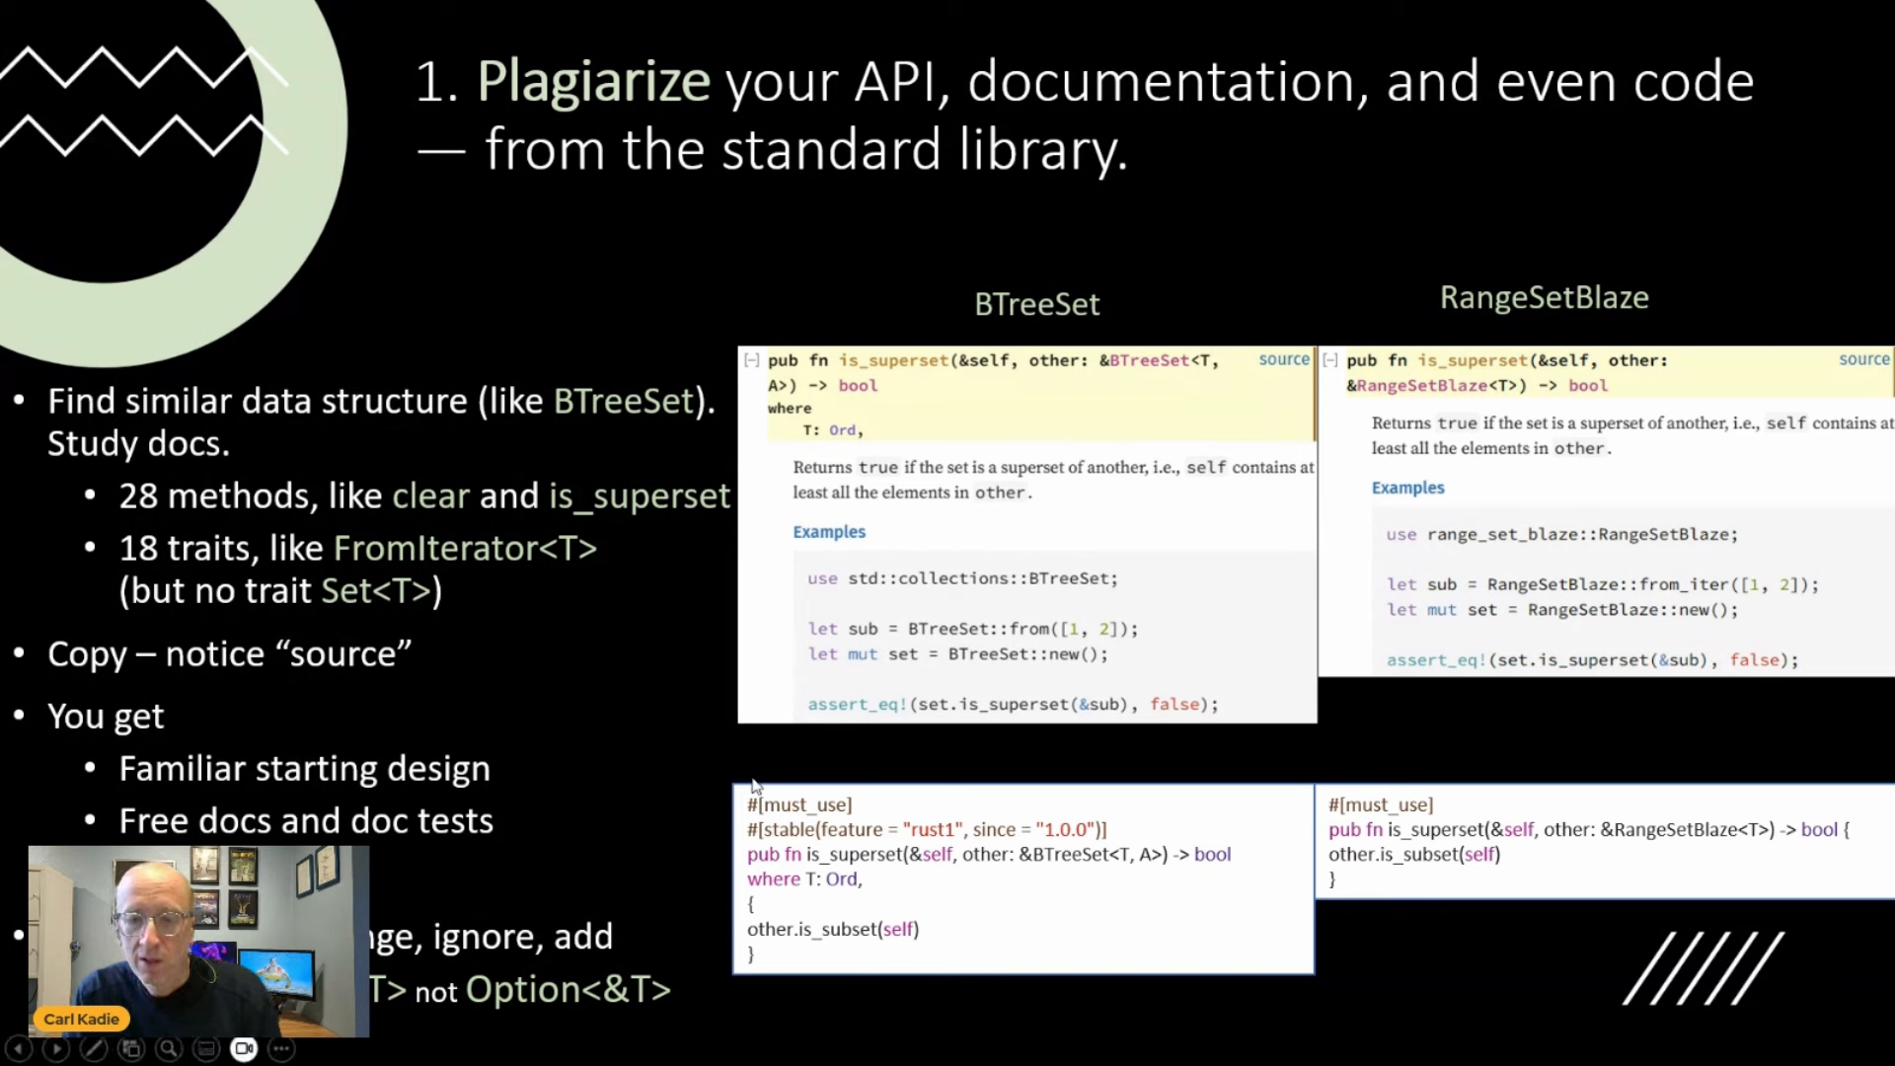
pyautogui.moveTo(821, 831)
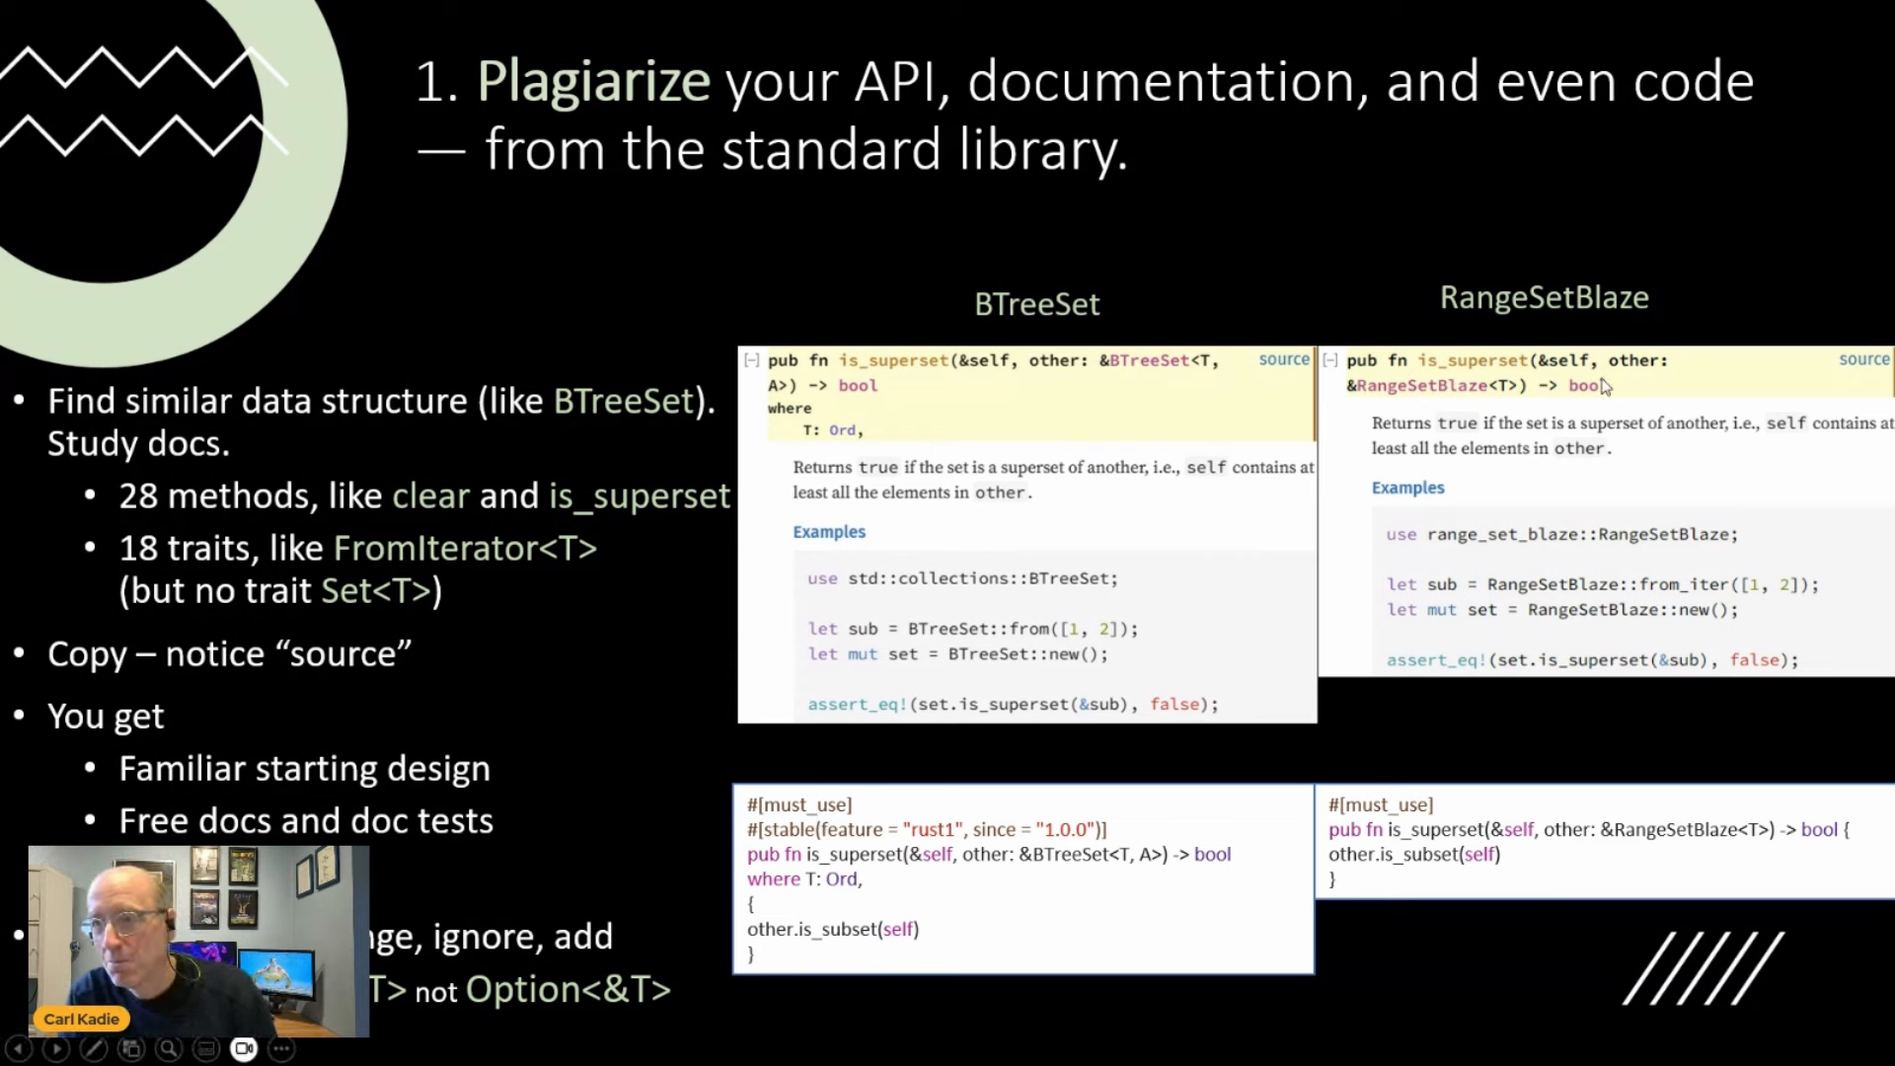
pyautogui.moveTo(1640, 456)
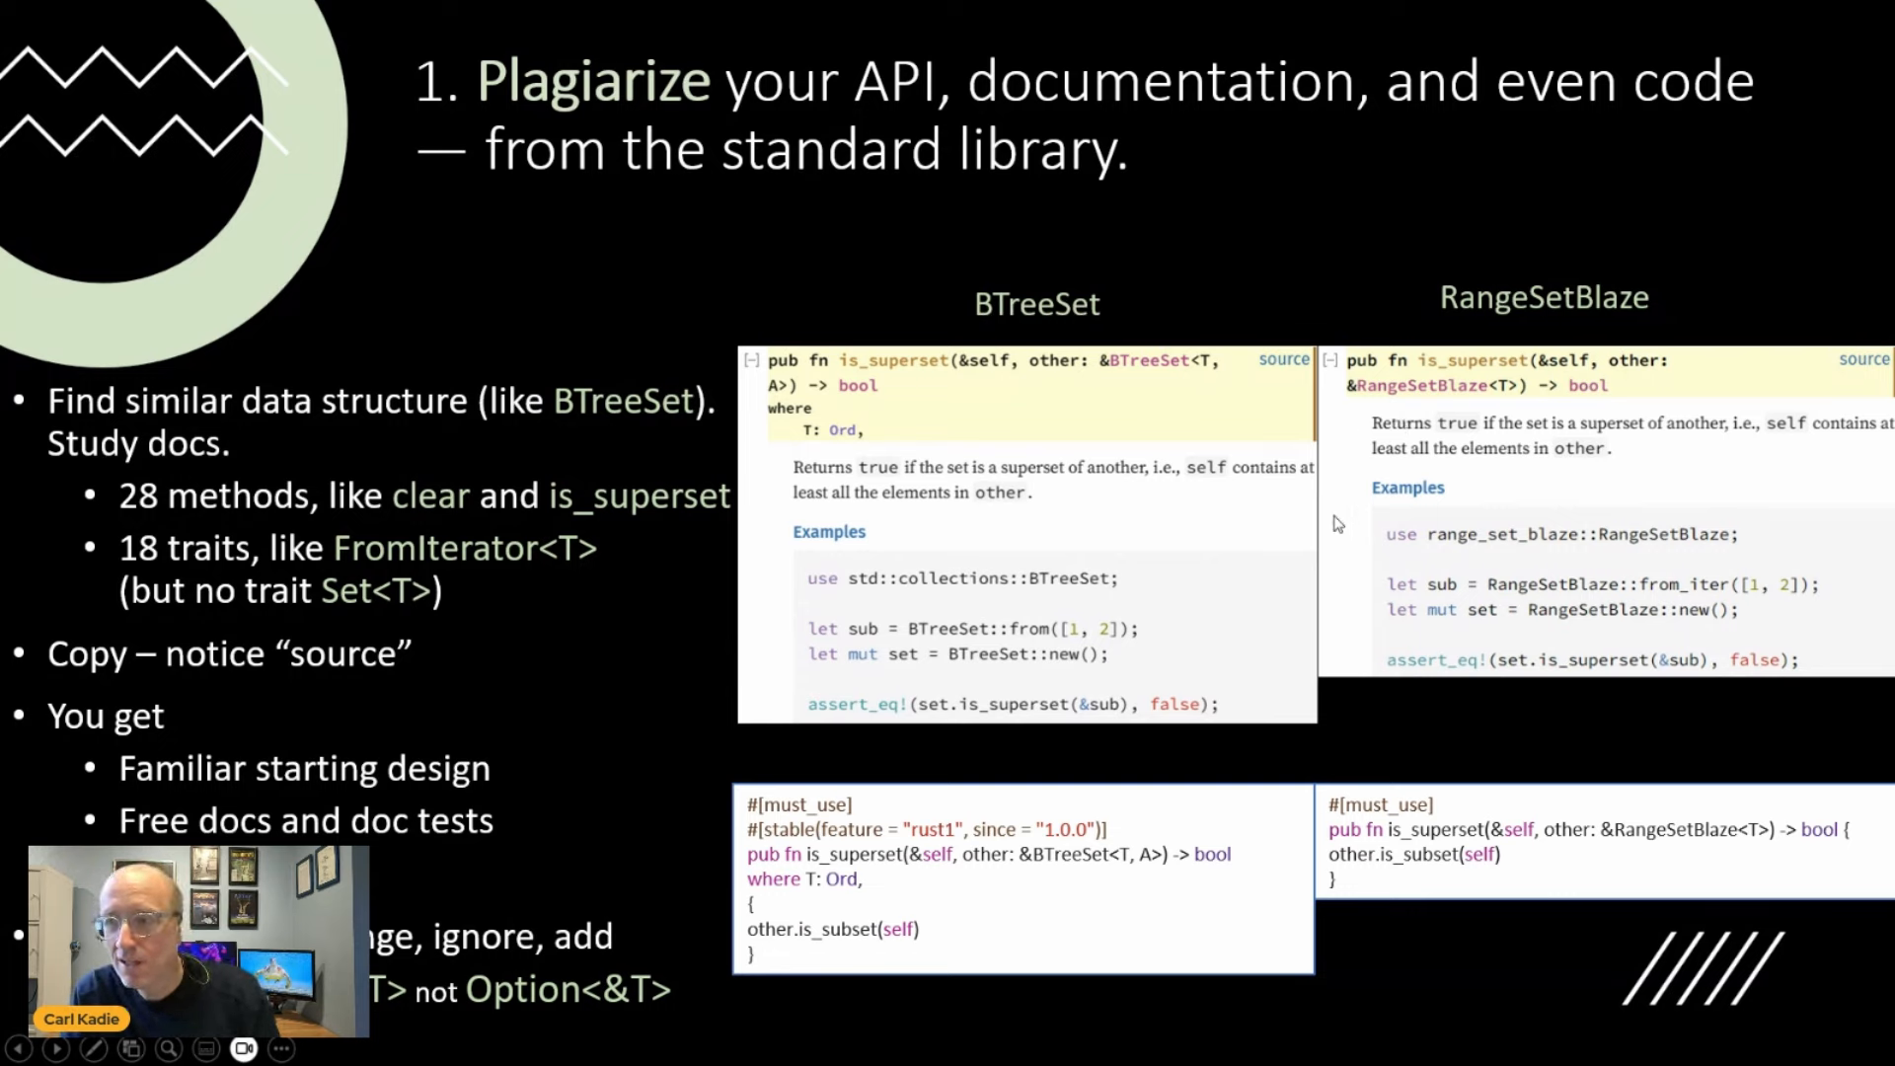
pyautogui.moveTo(1201, 553)
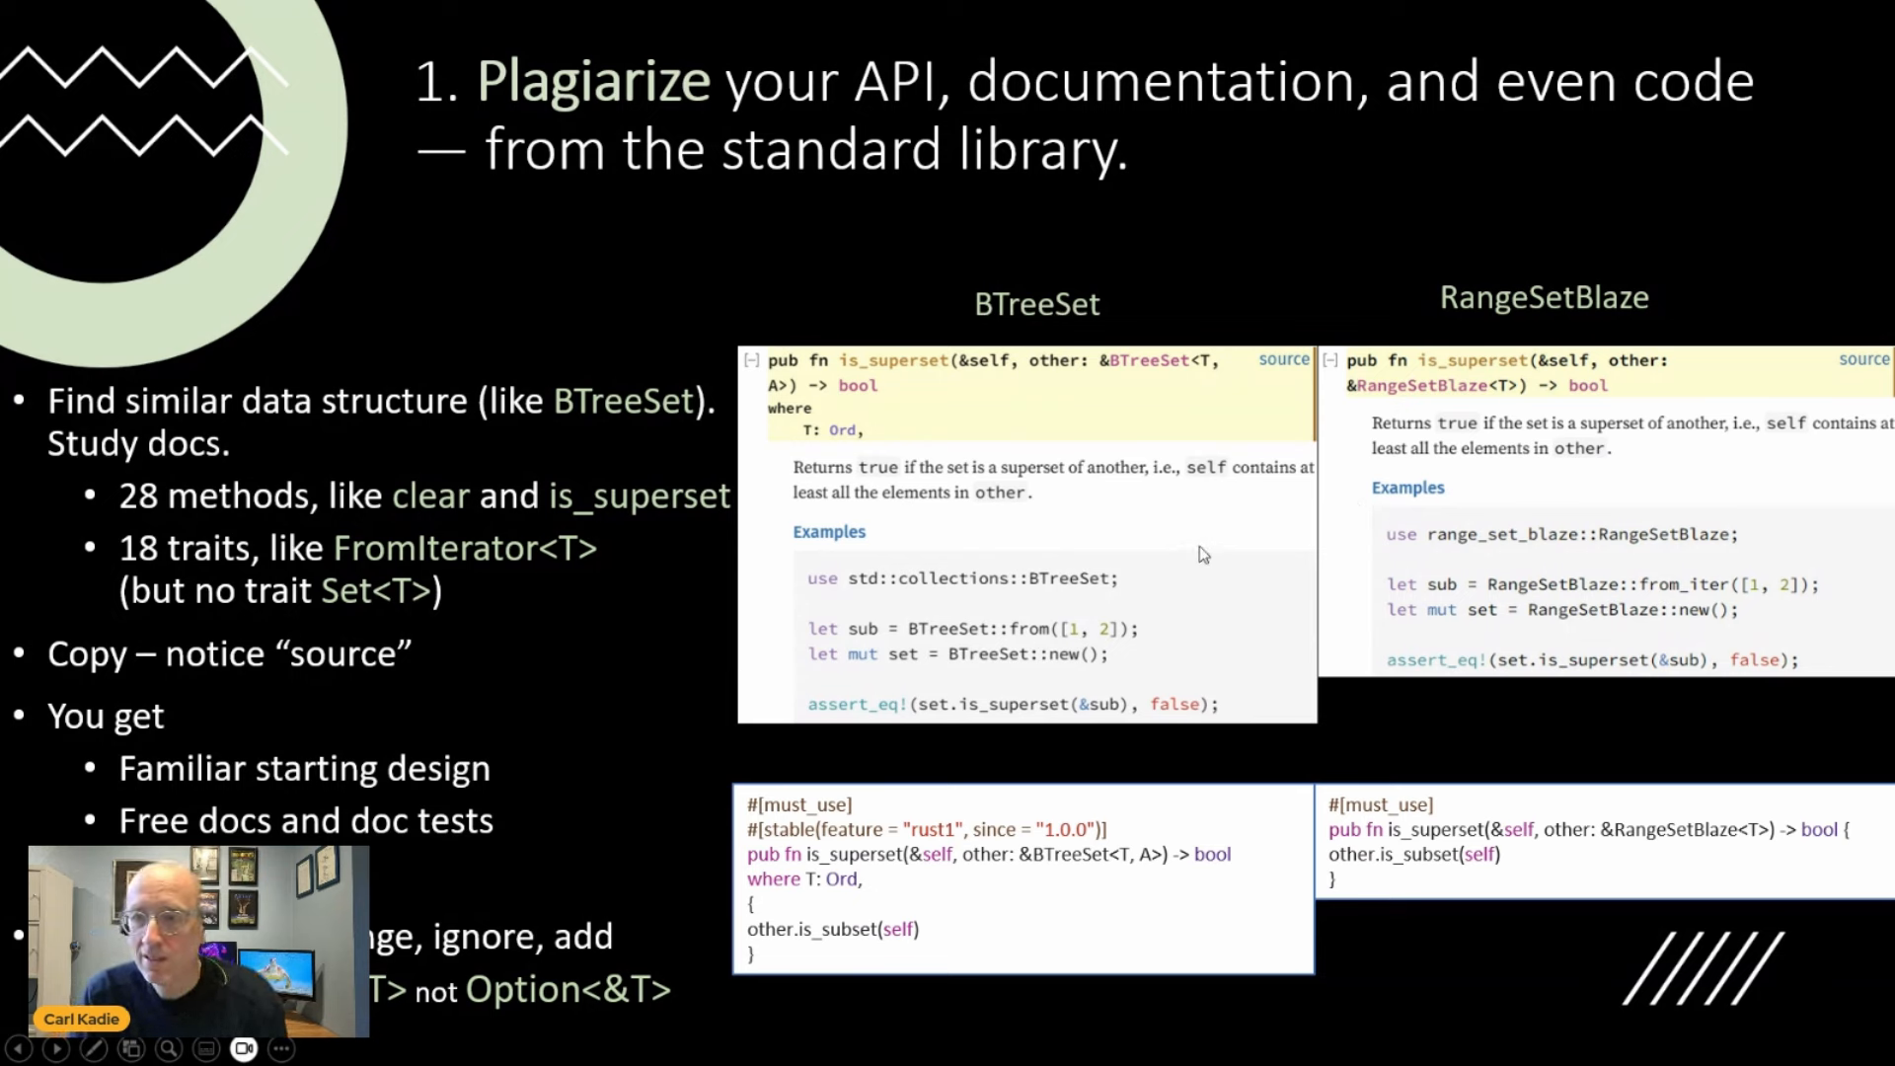
pyautogui.moveTo(1519, 603)
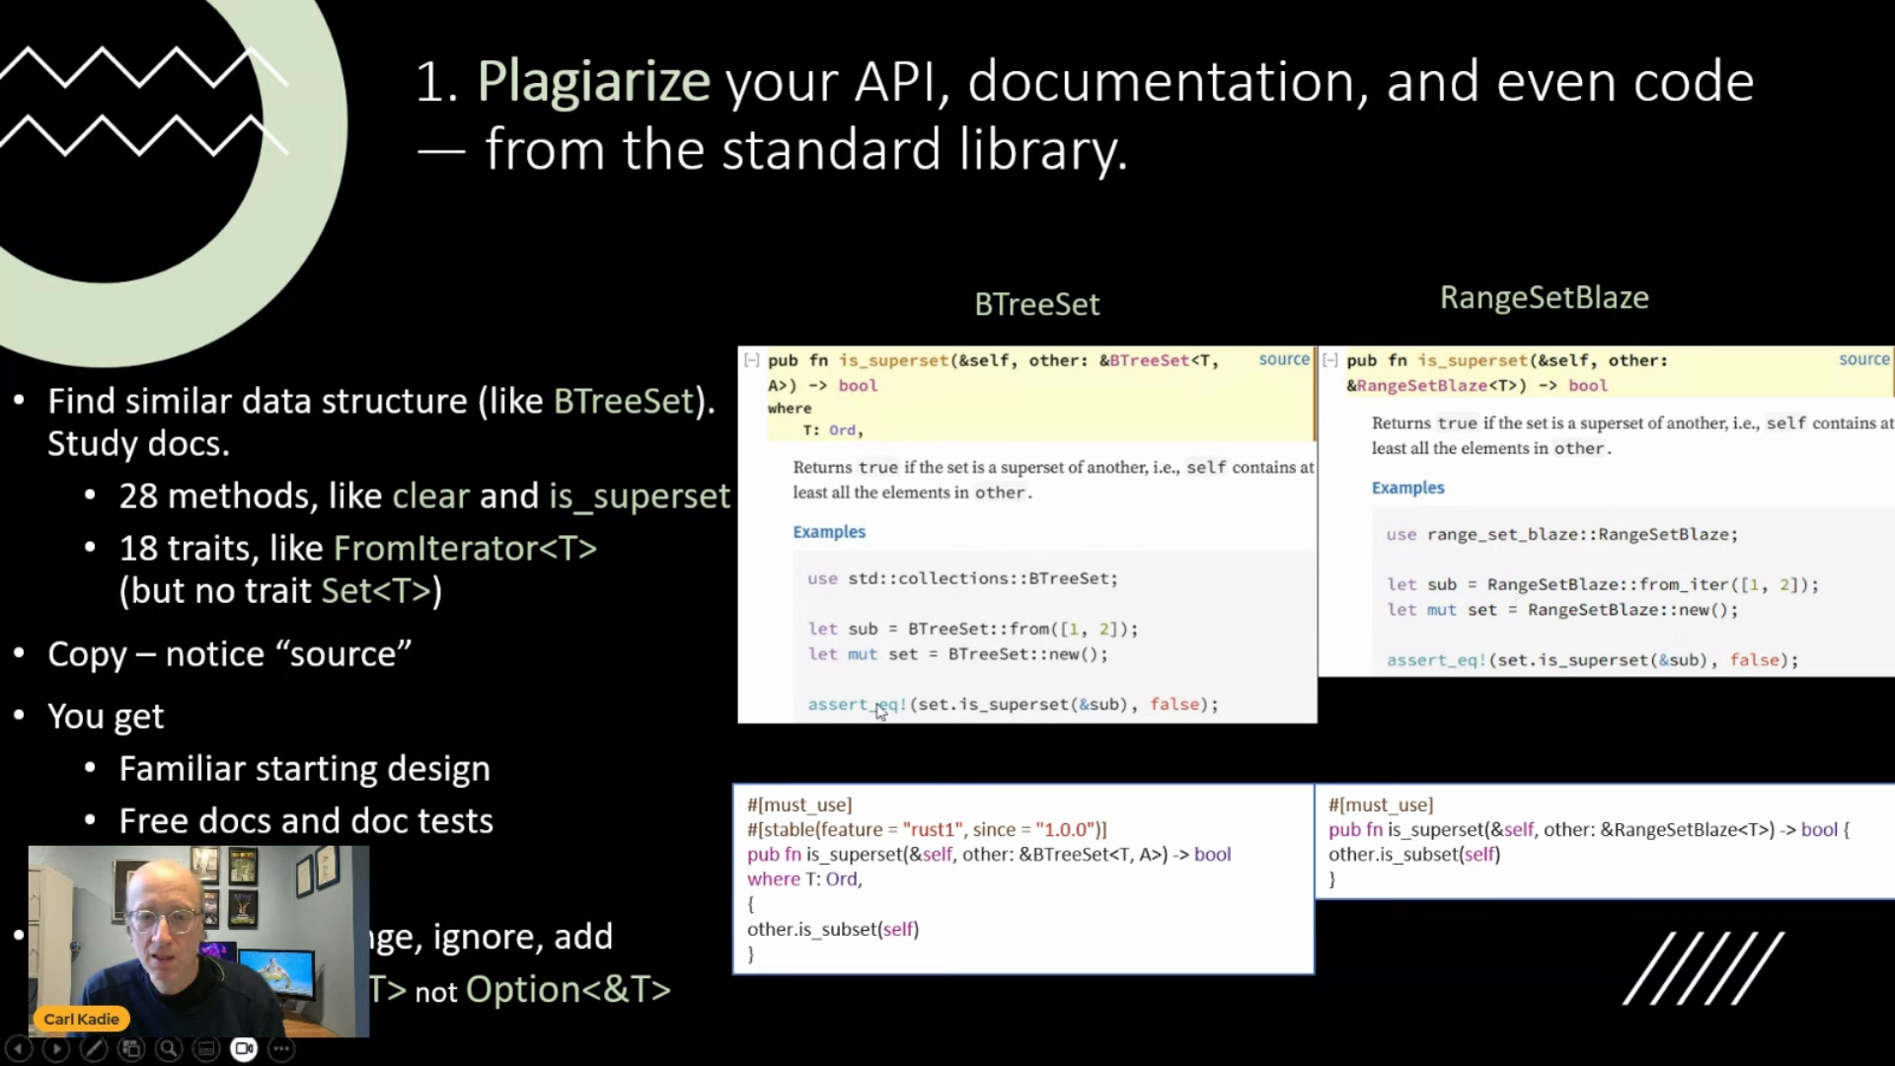
pyautogui.moveTo(854, 791)
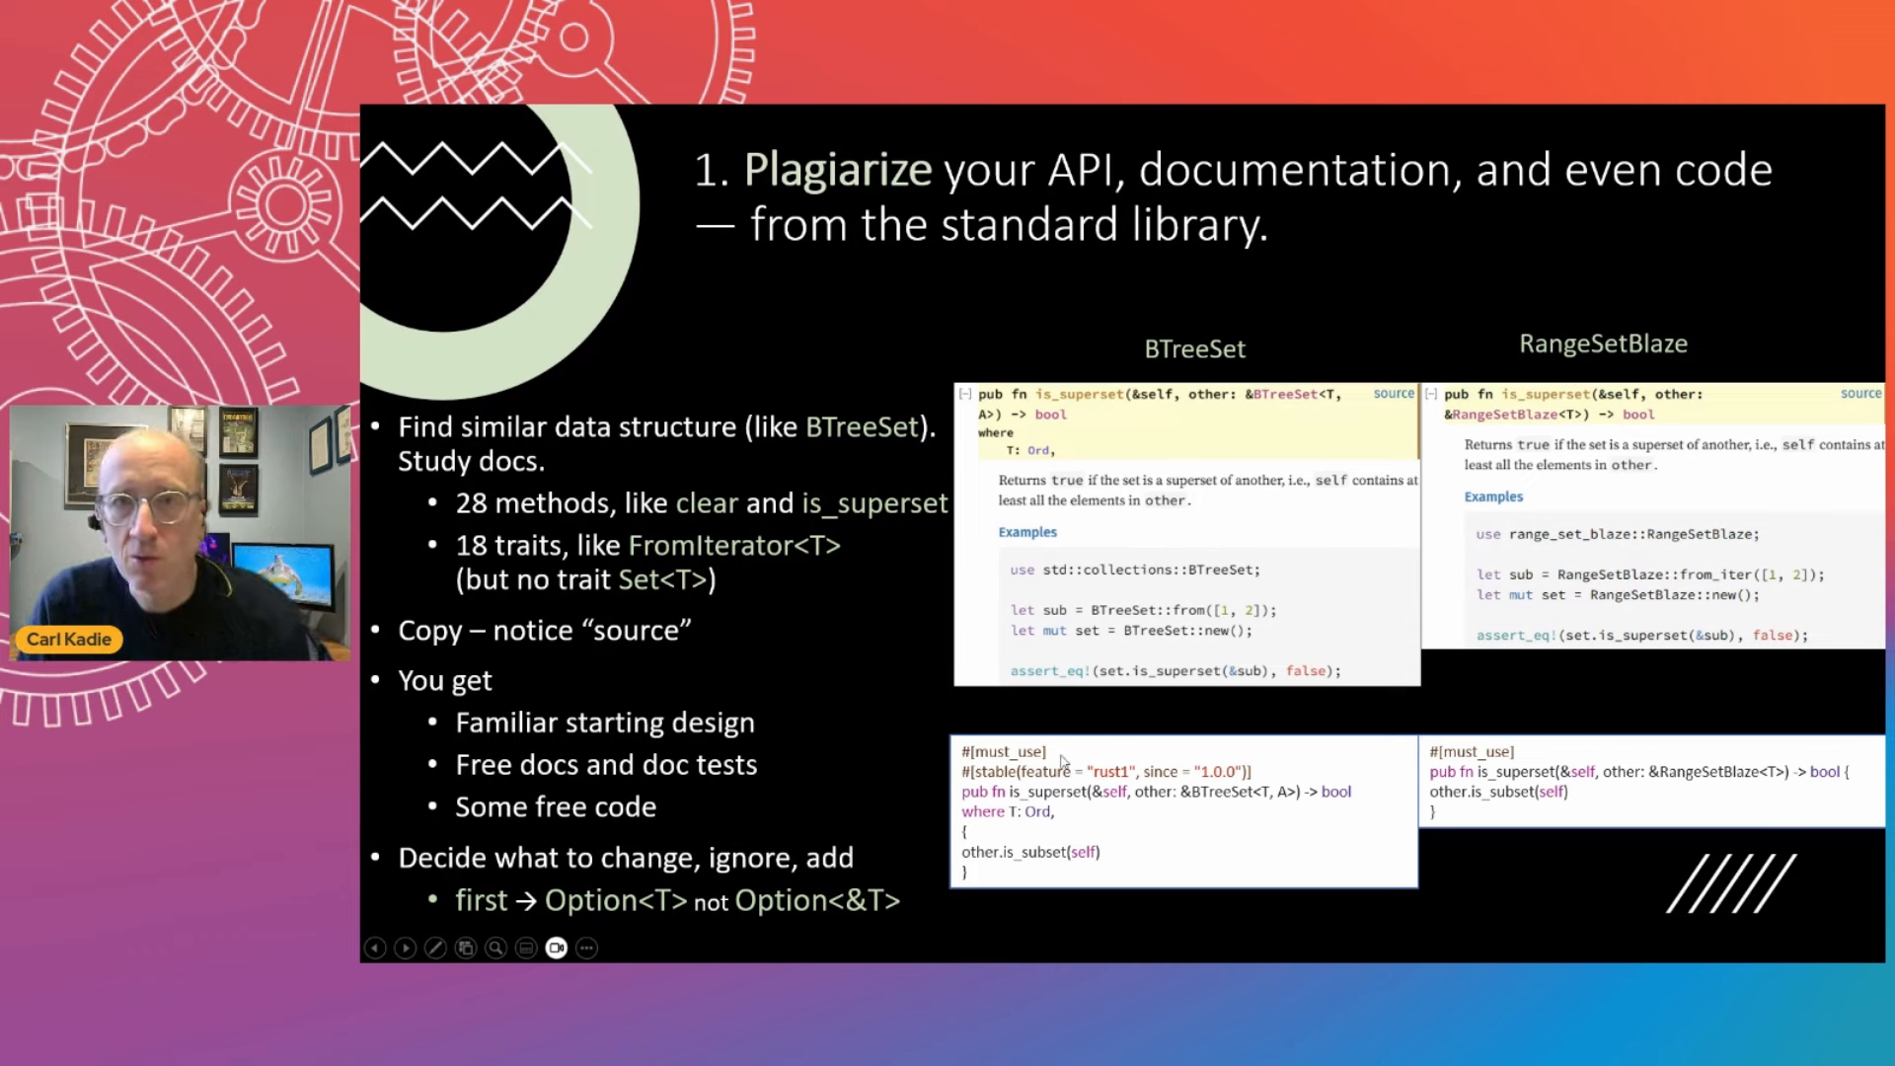
pyautogui.moveTo(1544, 752)
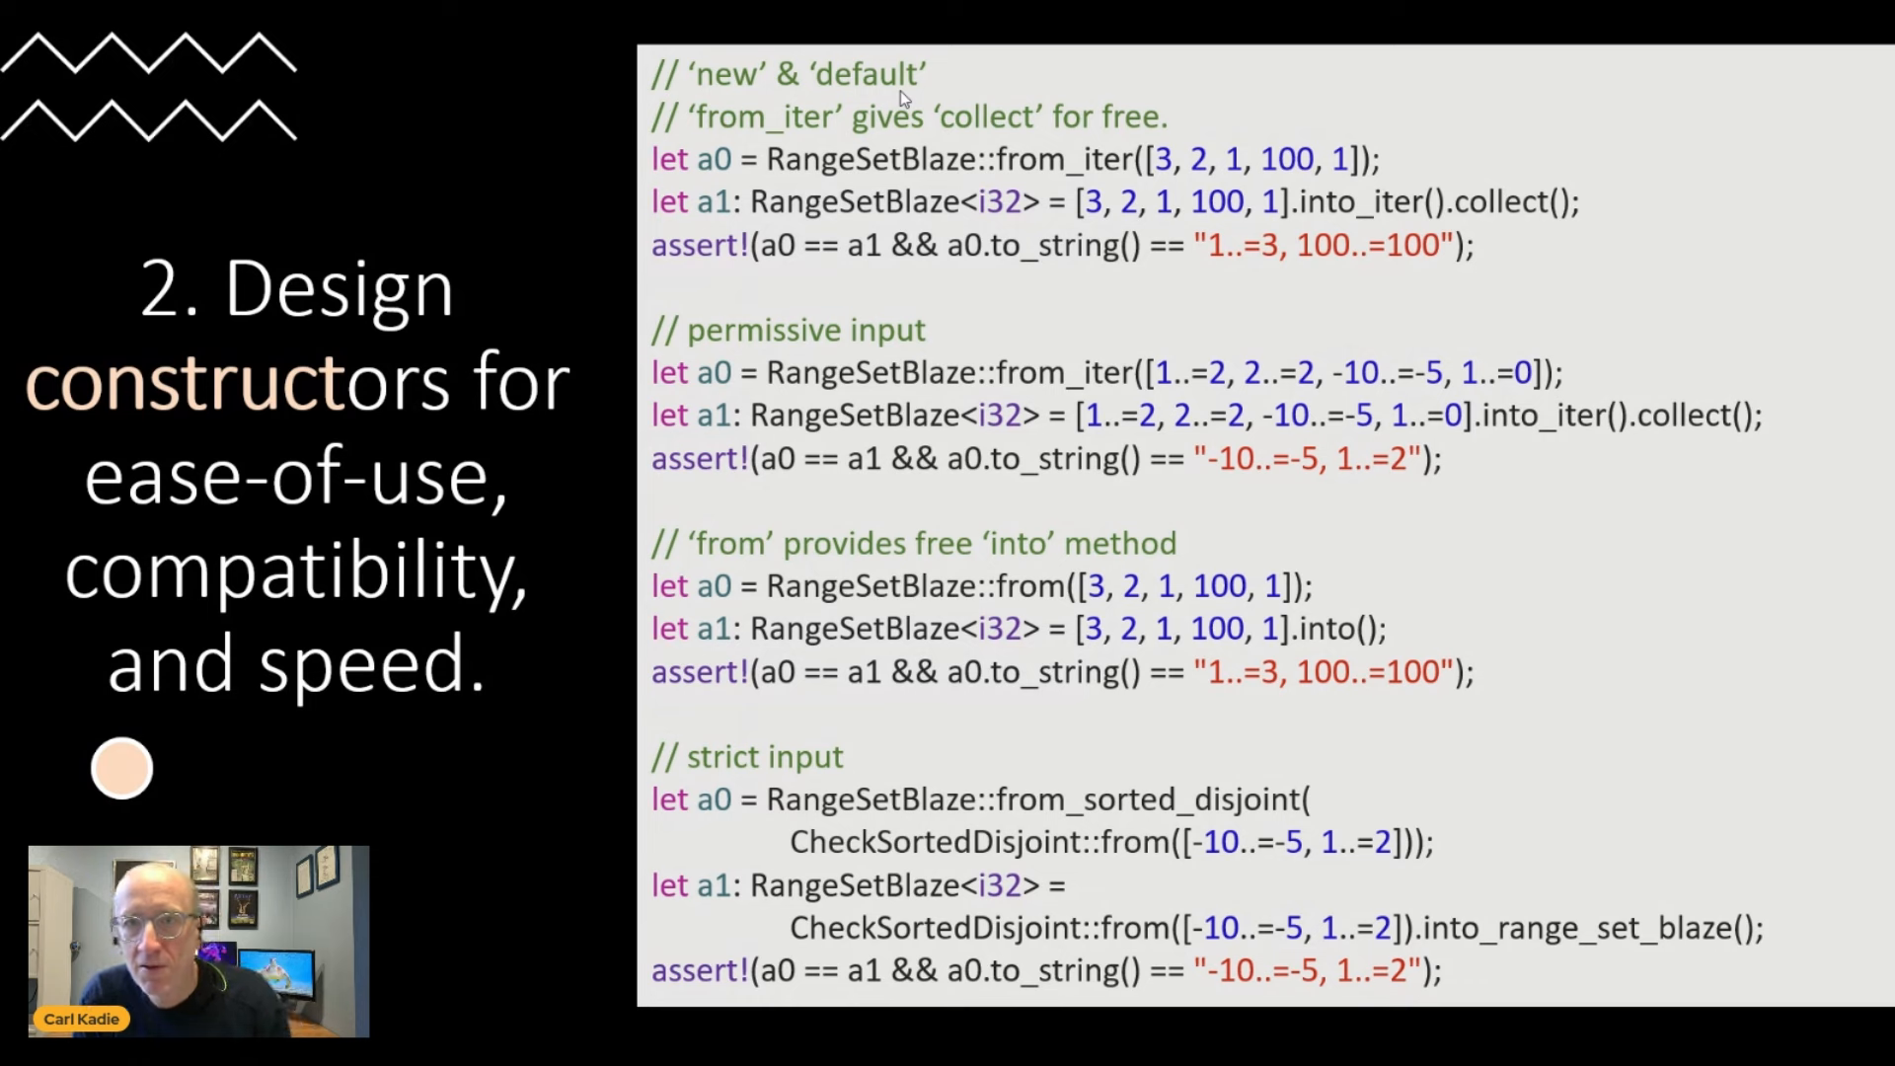
pyautogui.moveTo(854, 110)
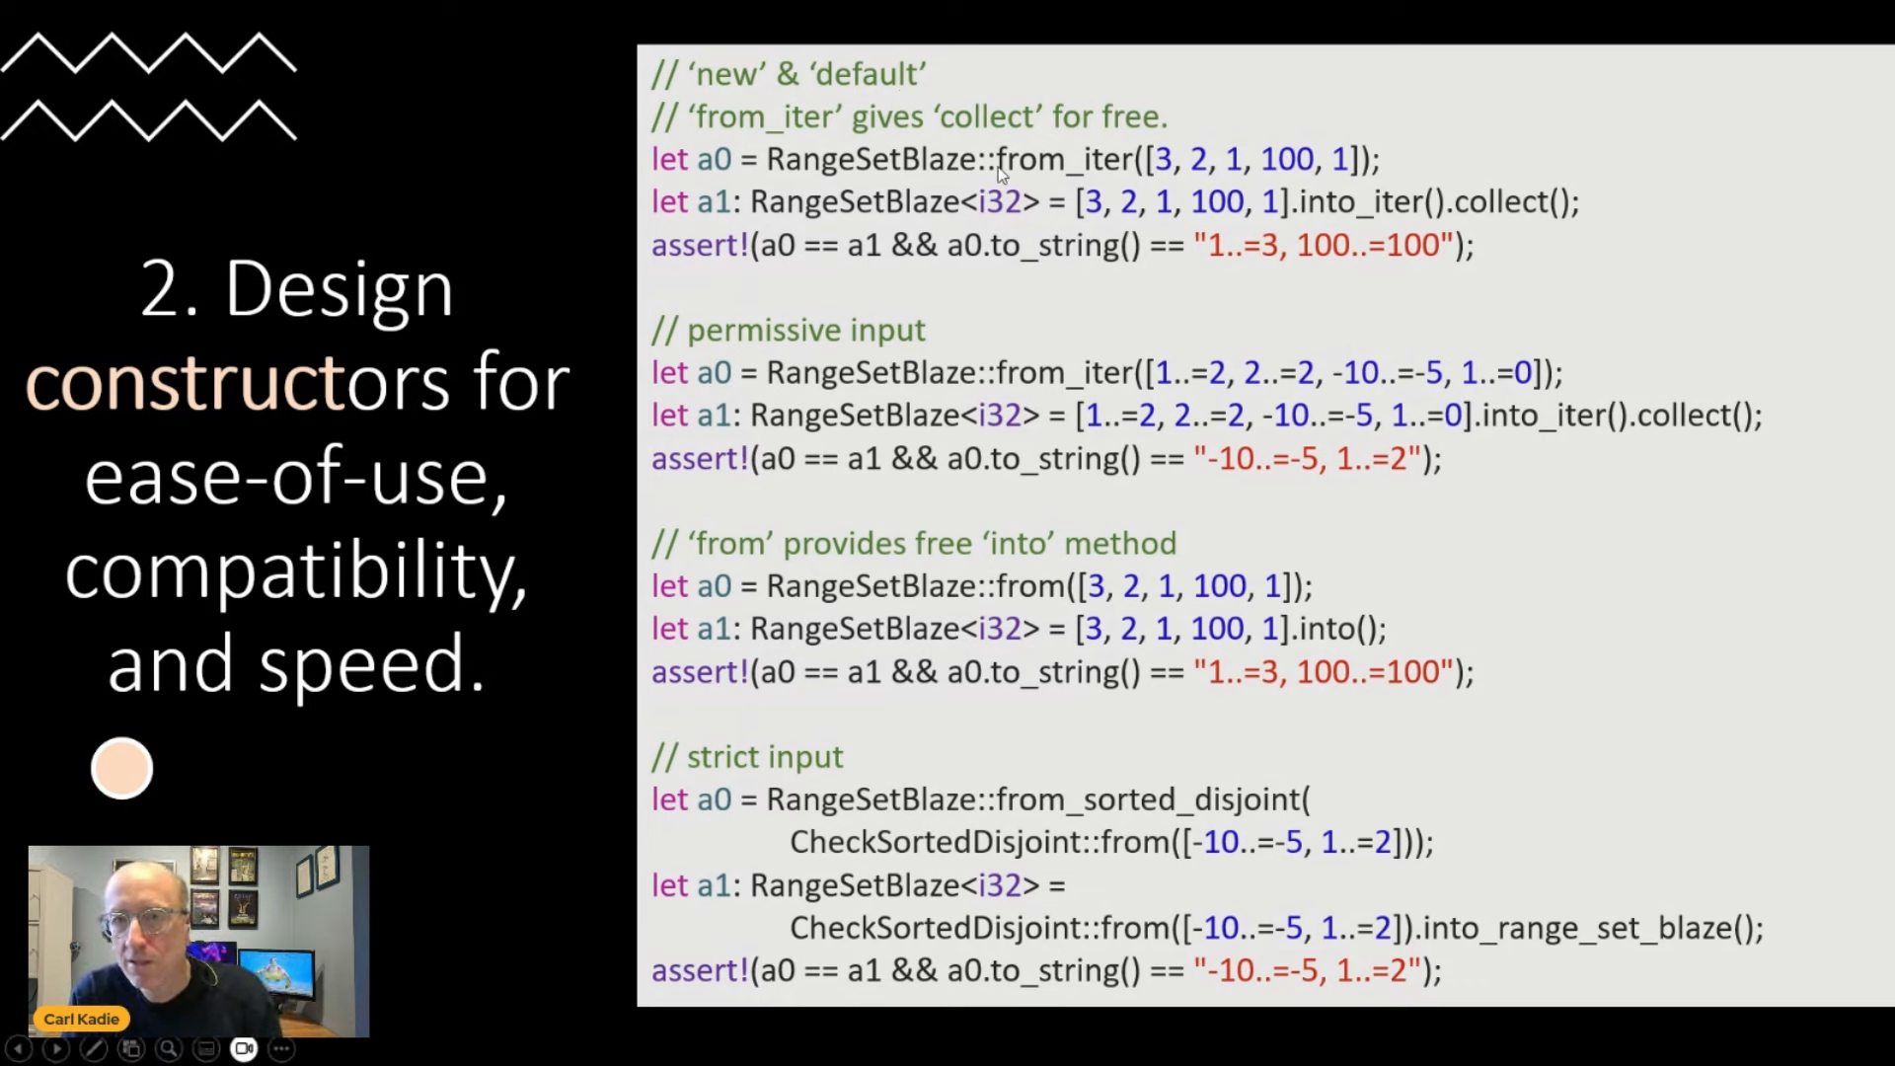
pyautogui.moveTo(1112, 174)
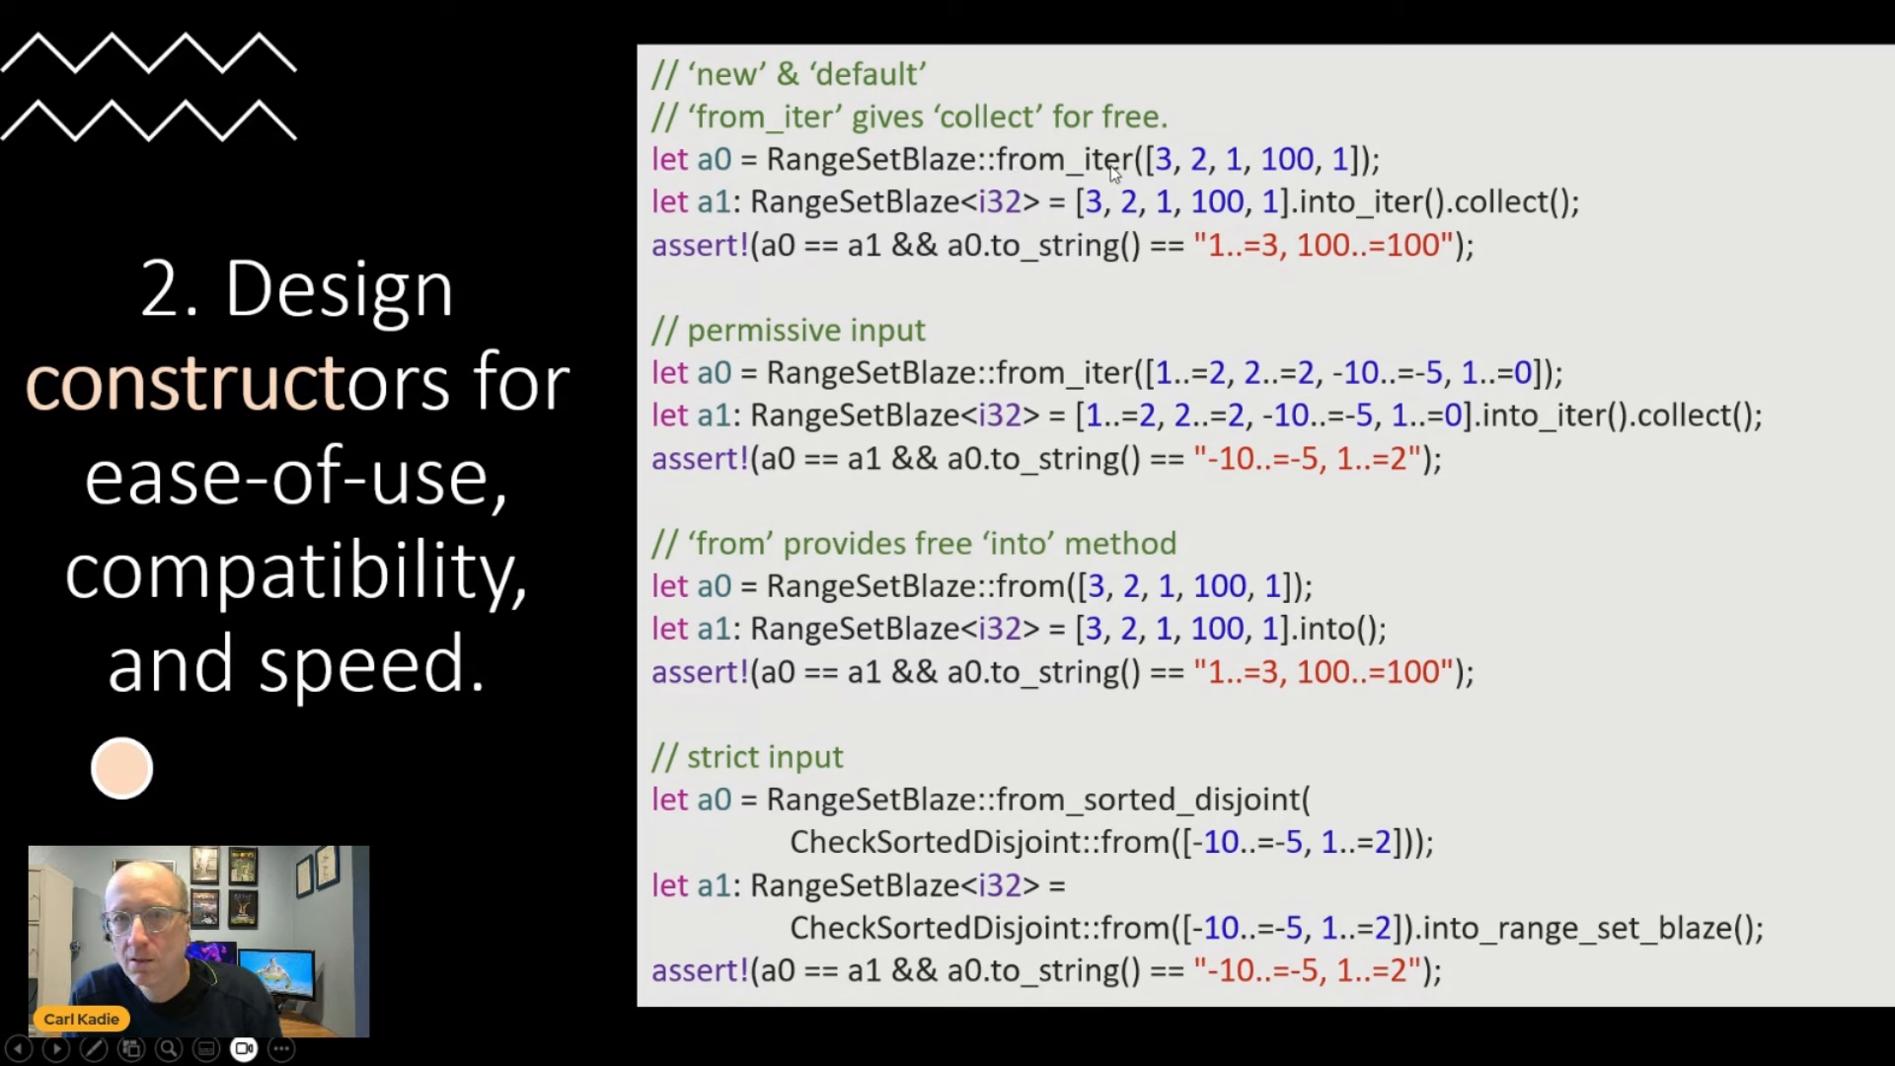
pyautogui.moveTo(1219, 169)
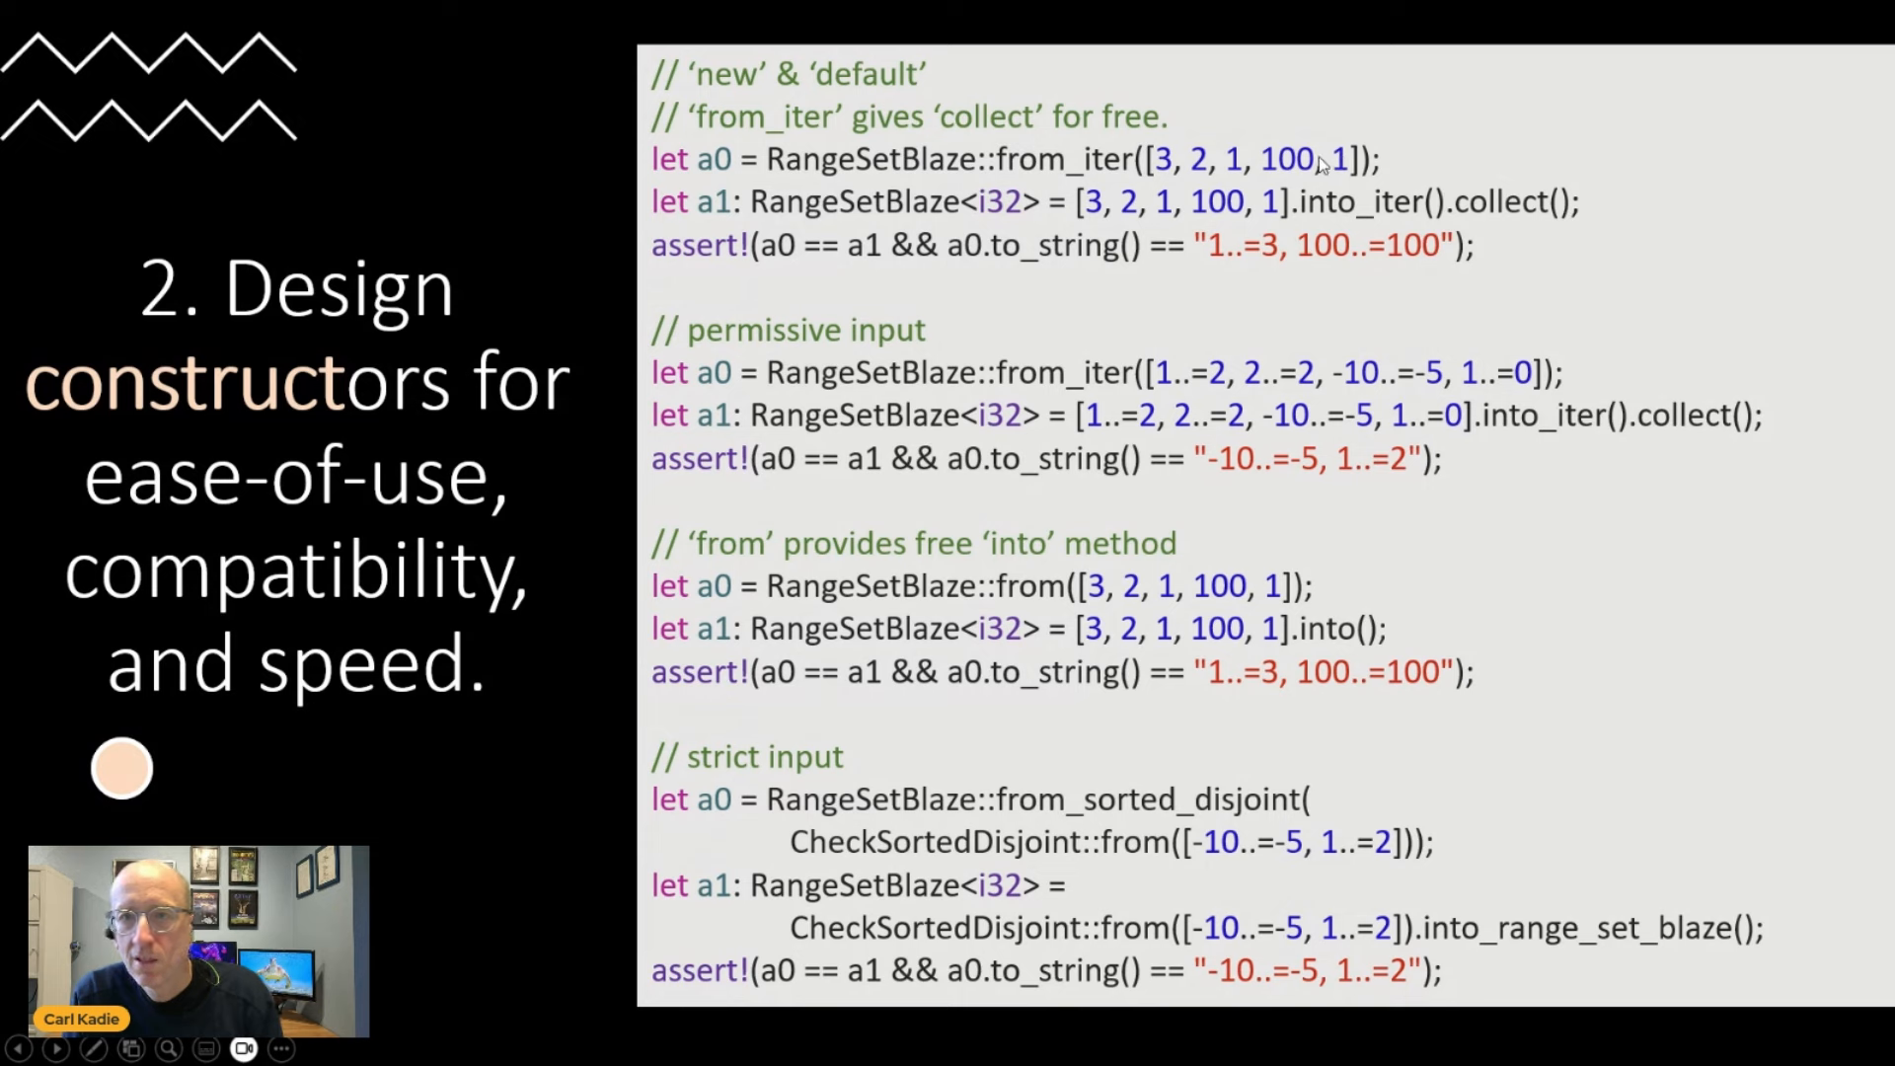
pyautogui.moveTo(1019, 166)
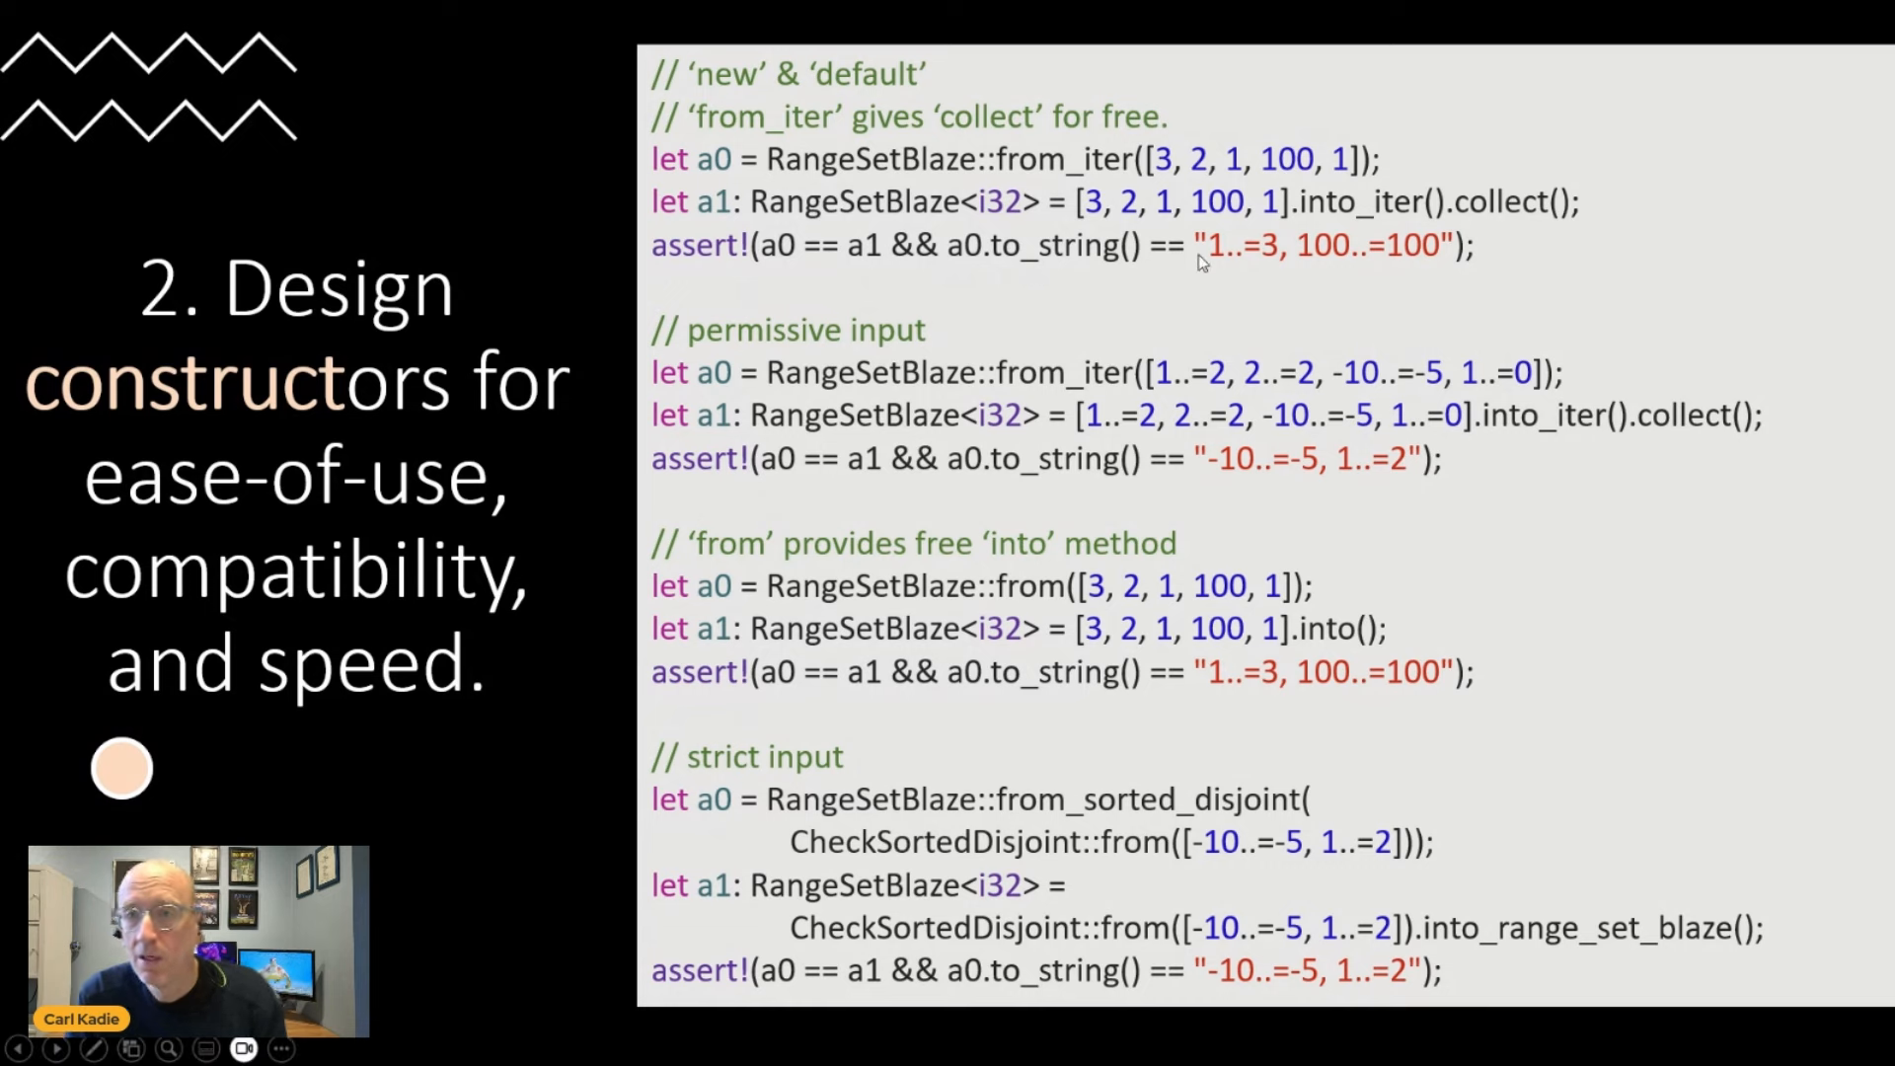
pyautogui.moveTo(1170, 263)
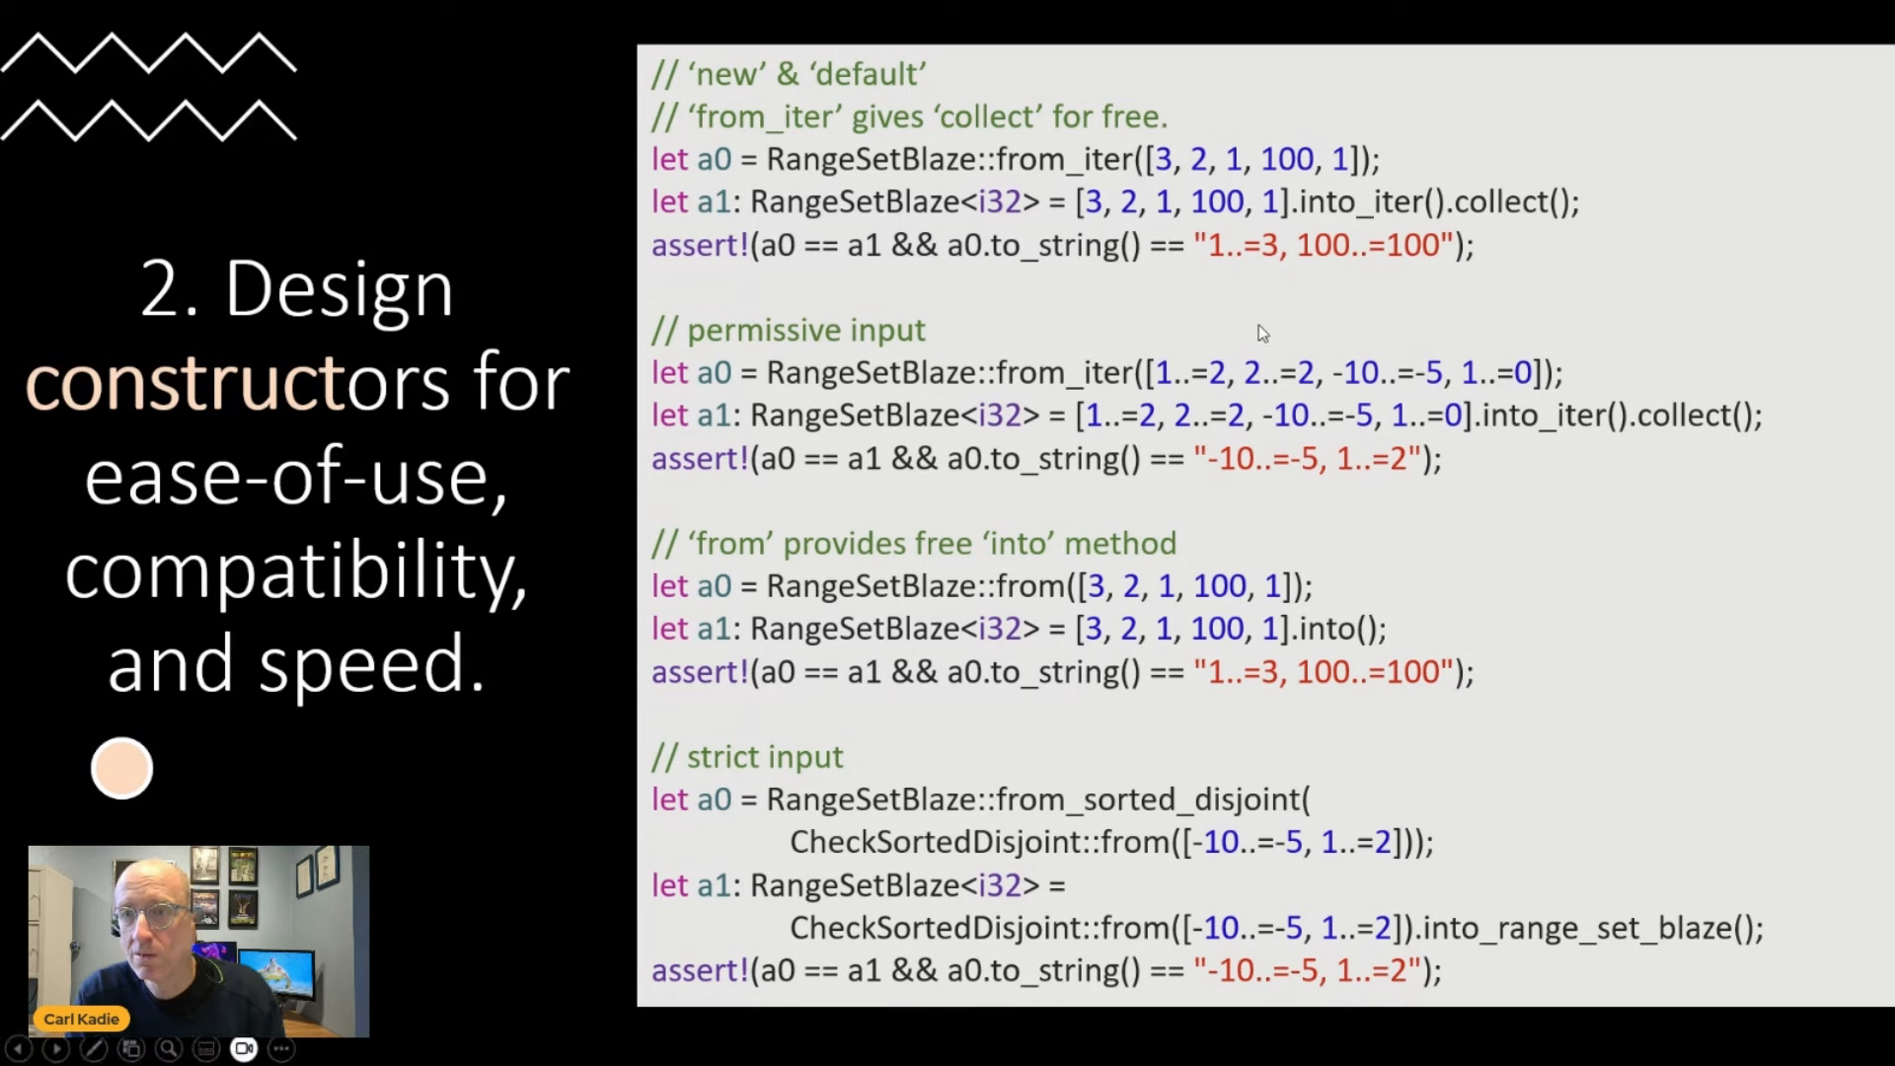
pyautogui.moveTo(1450, 259)
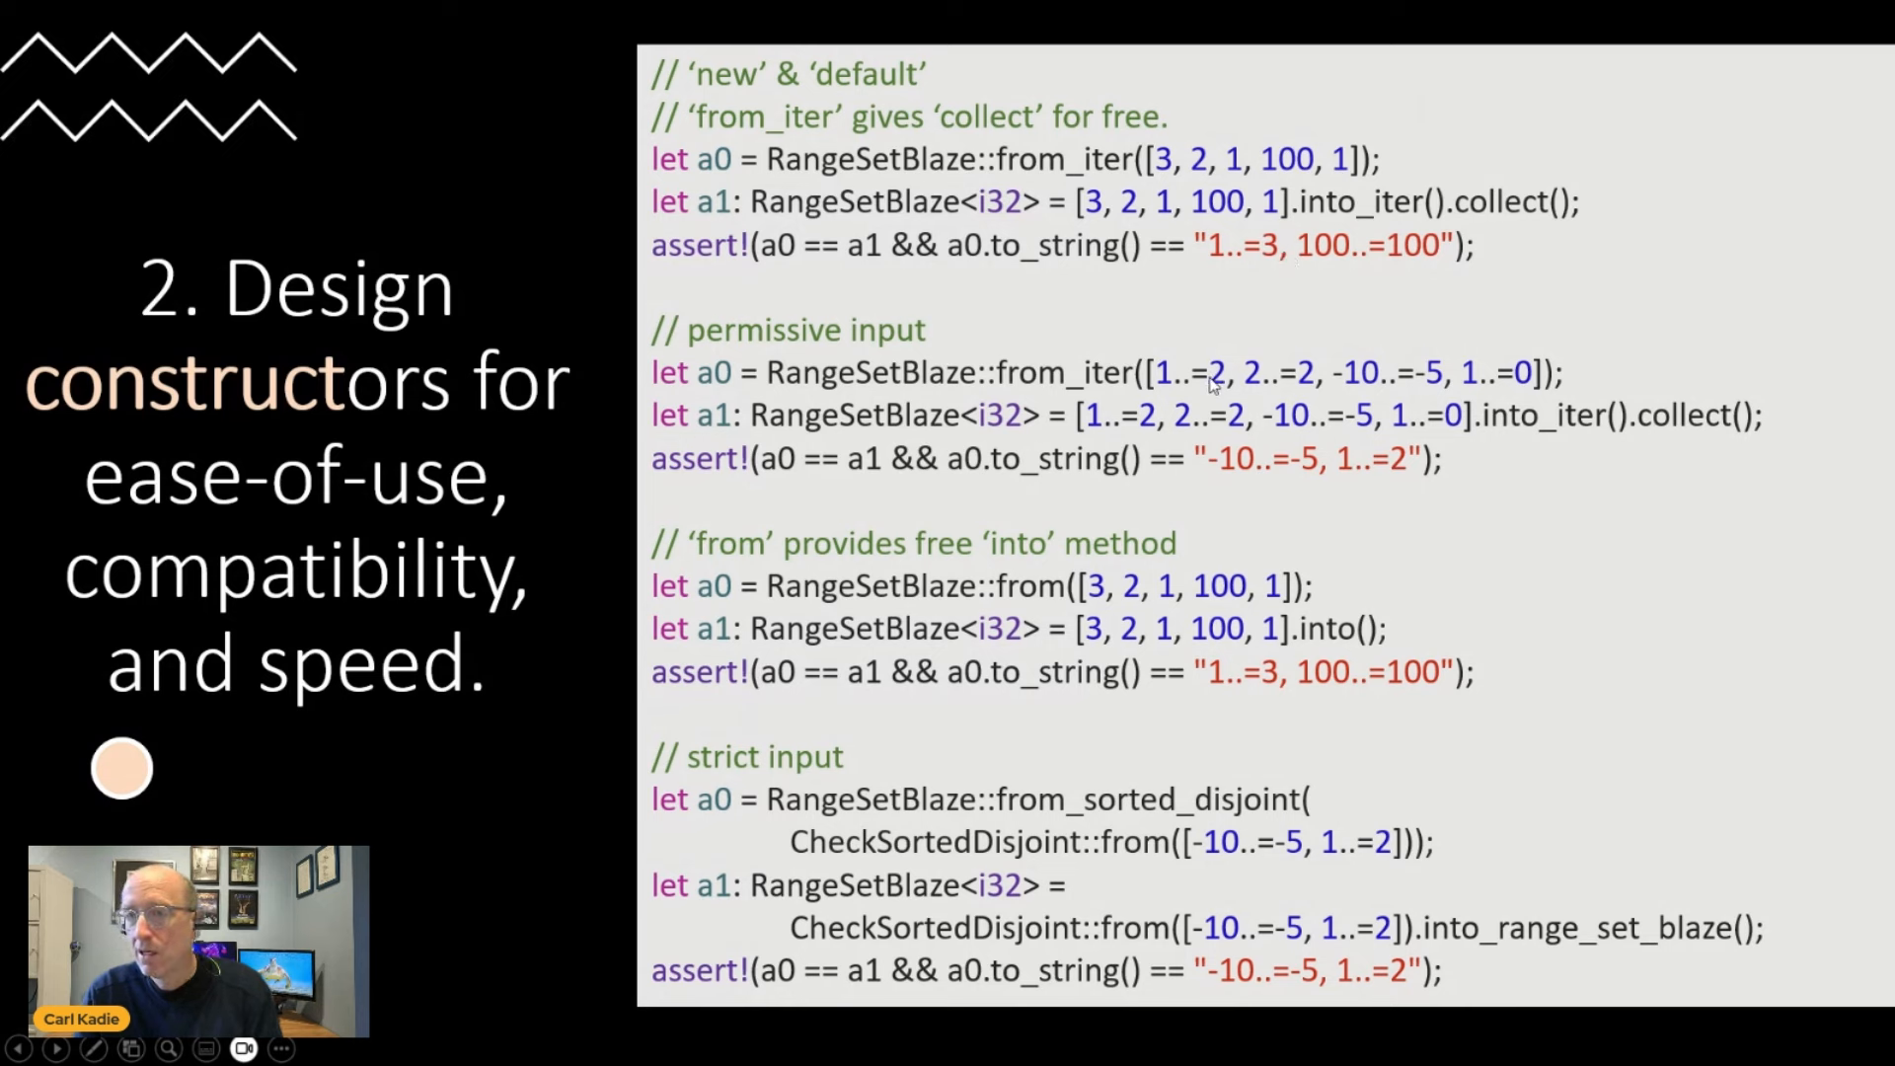
pyautogui.moveTo(1513, 395)
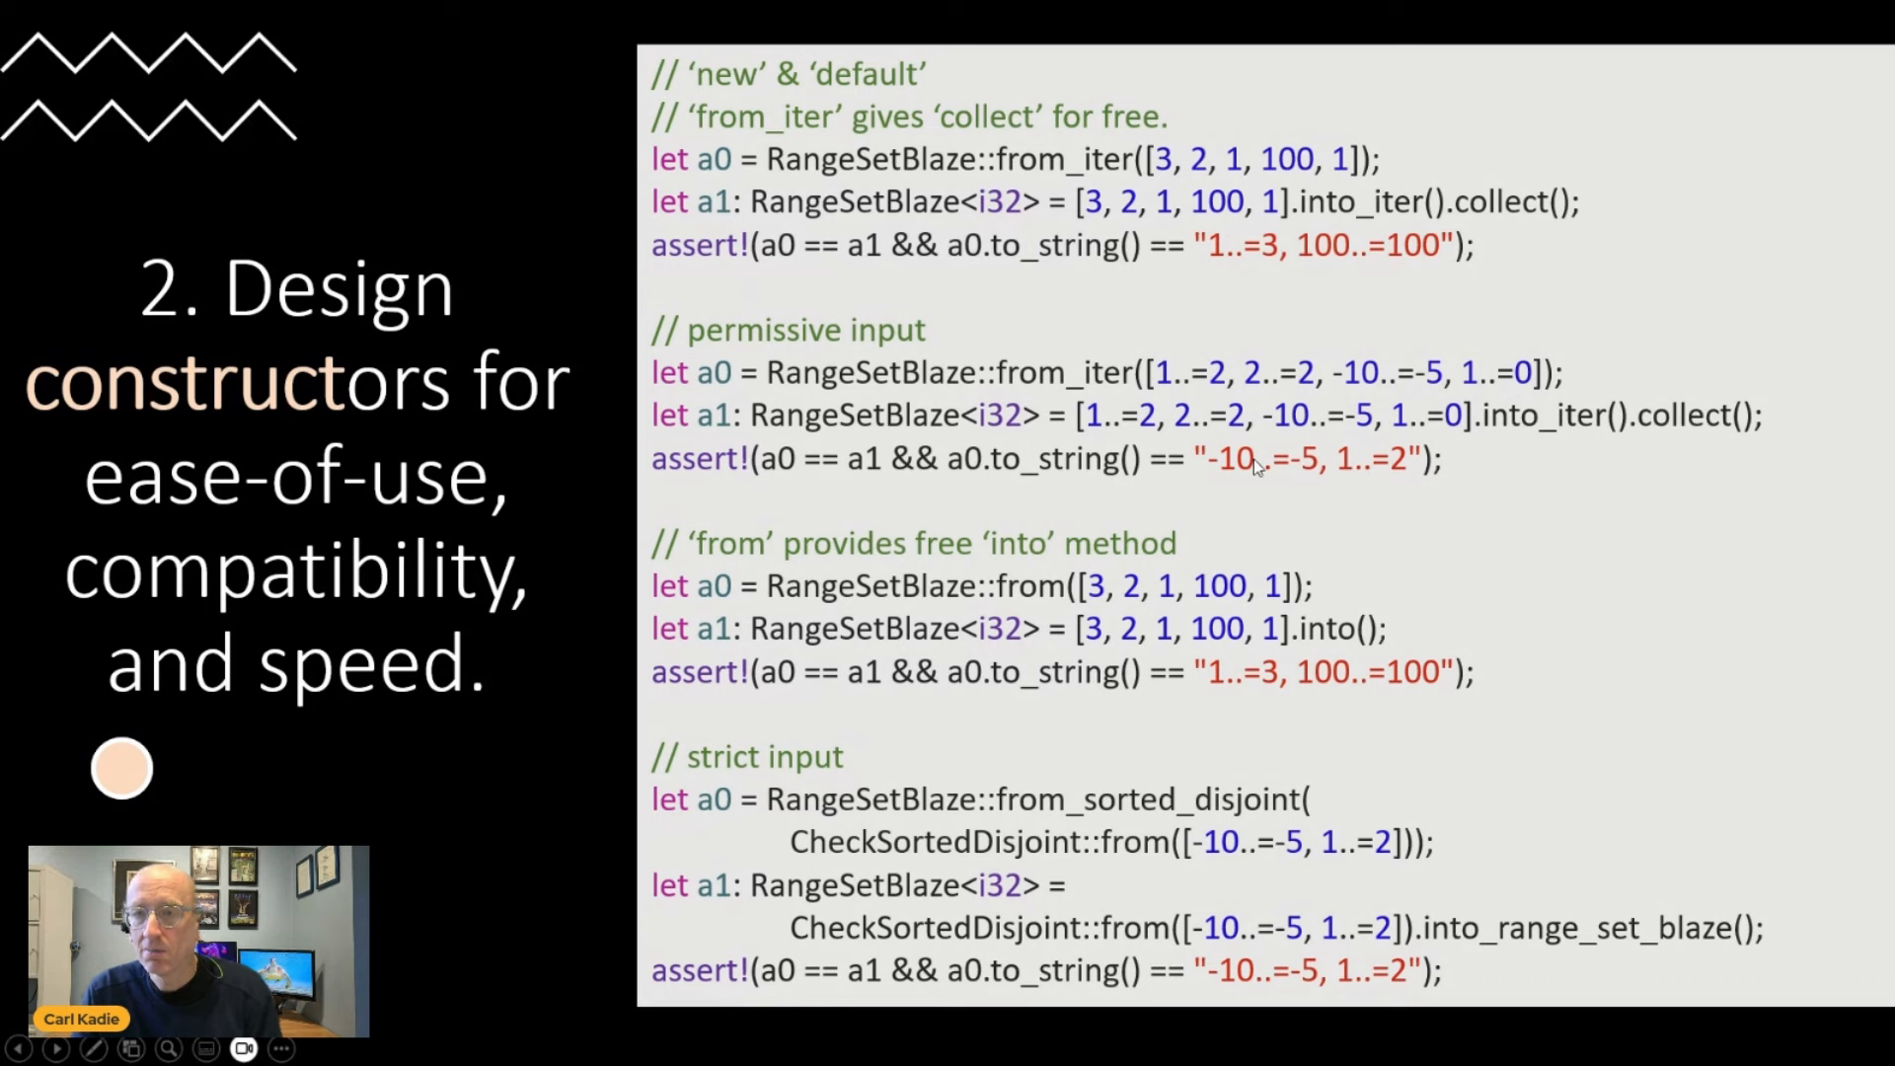
pyautogui.moveTo(1399, 476)
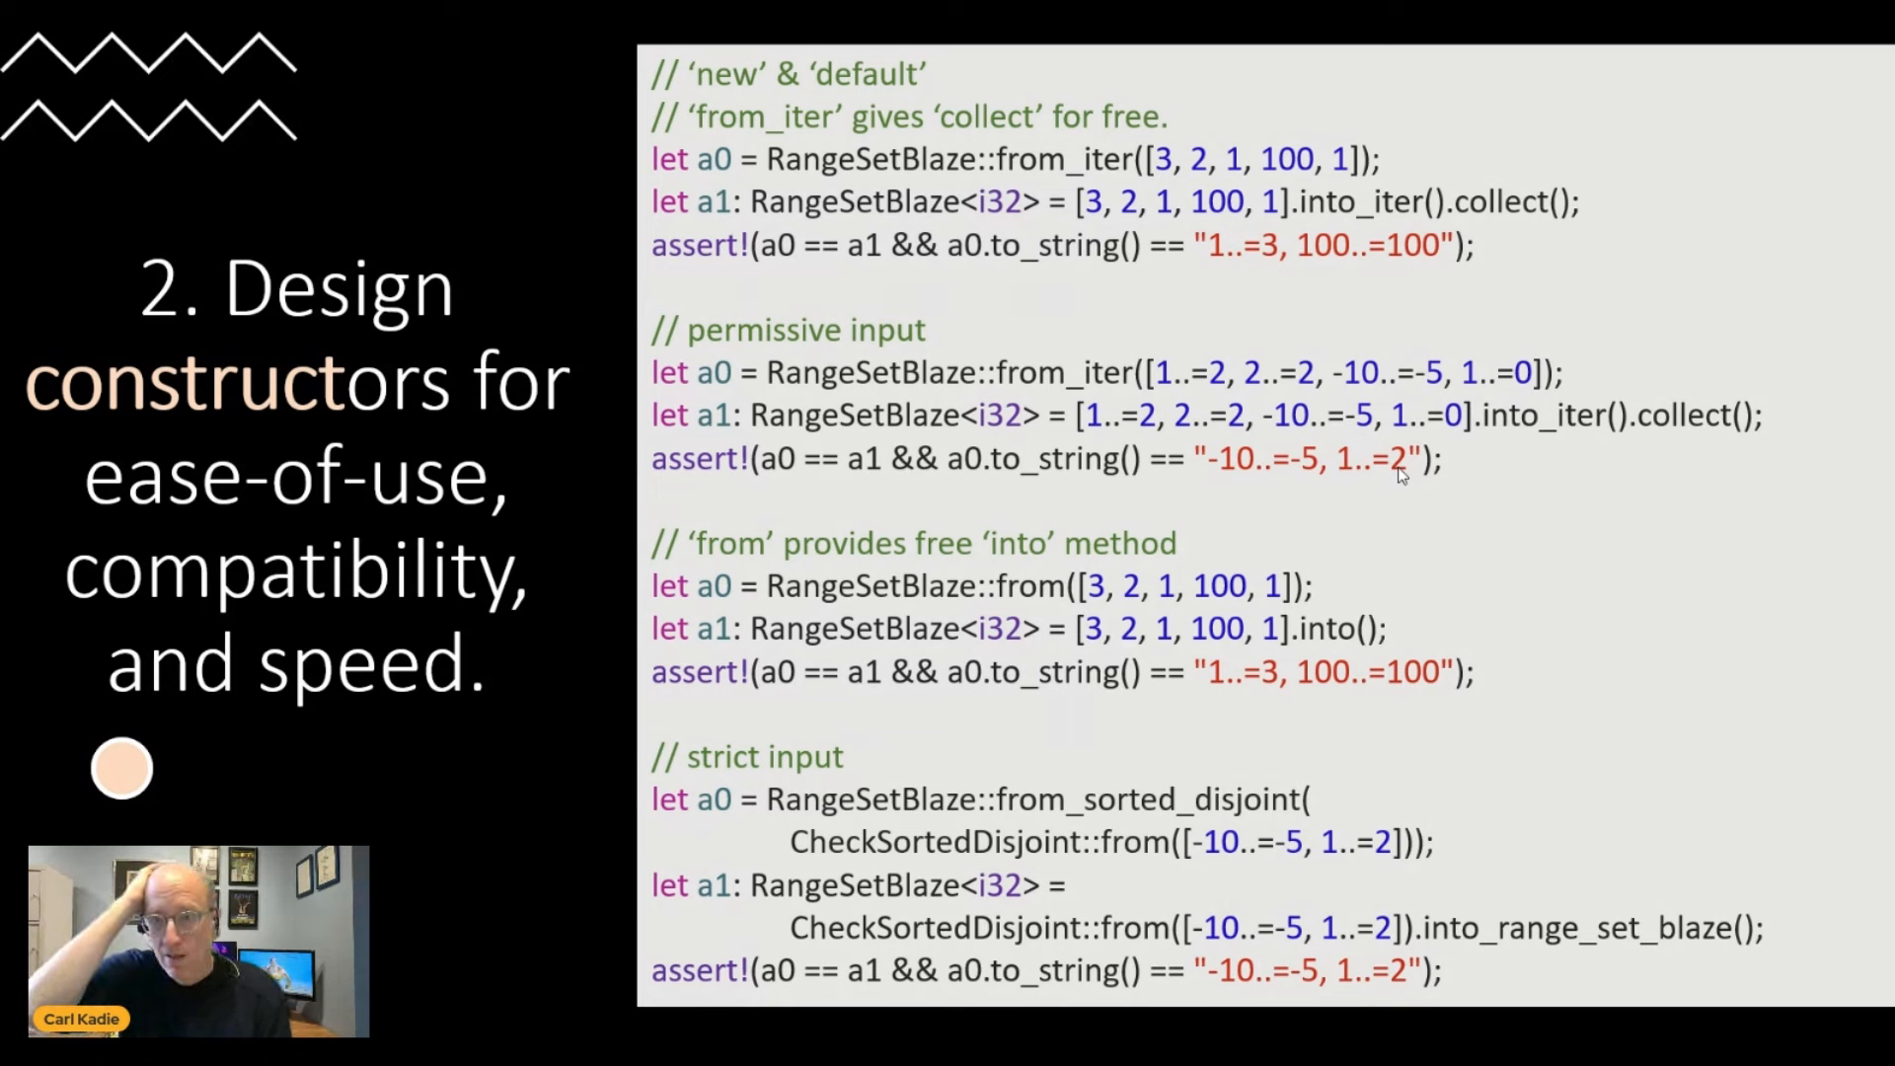
pyautogui.moveTo(1294, 440)
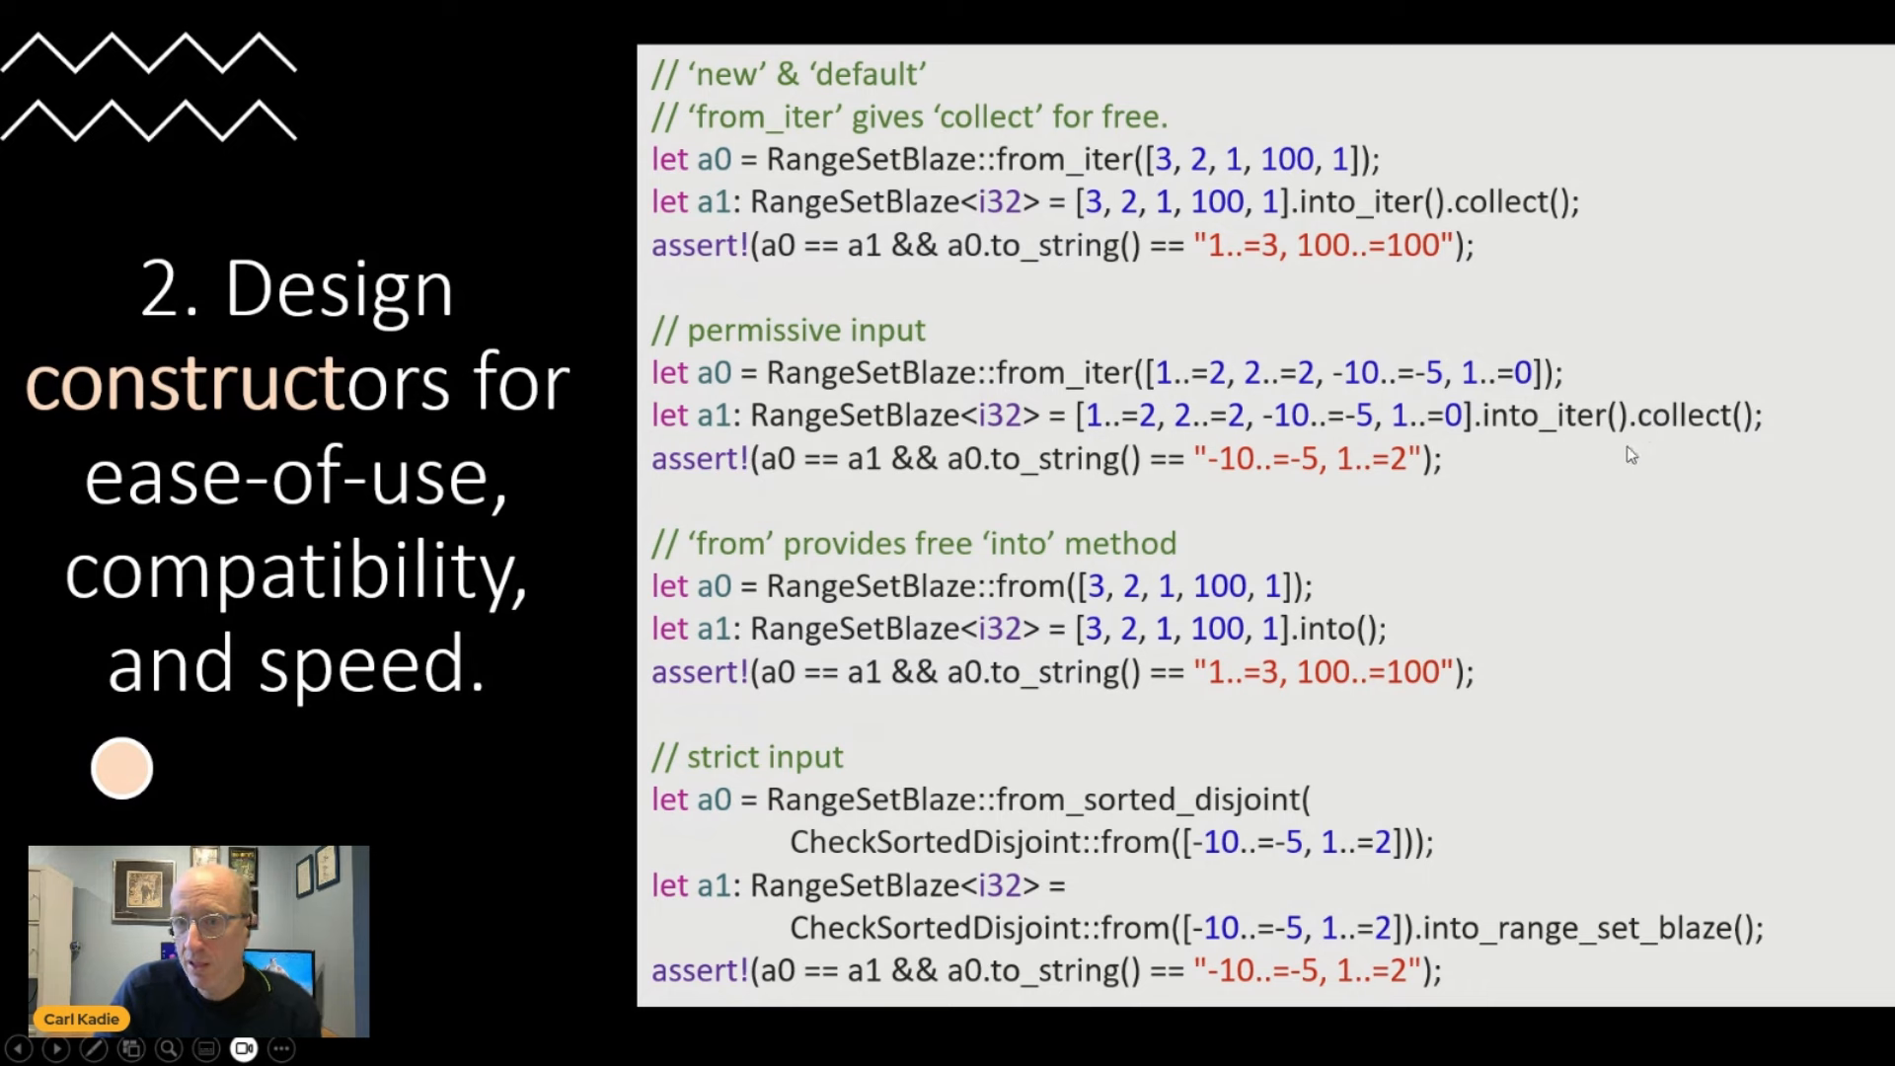
pyautogui.moveTo(1312, 649)
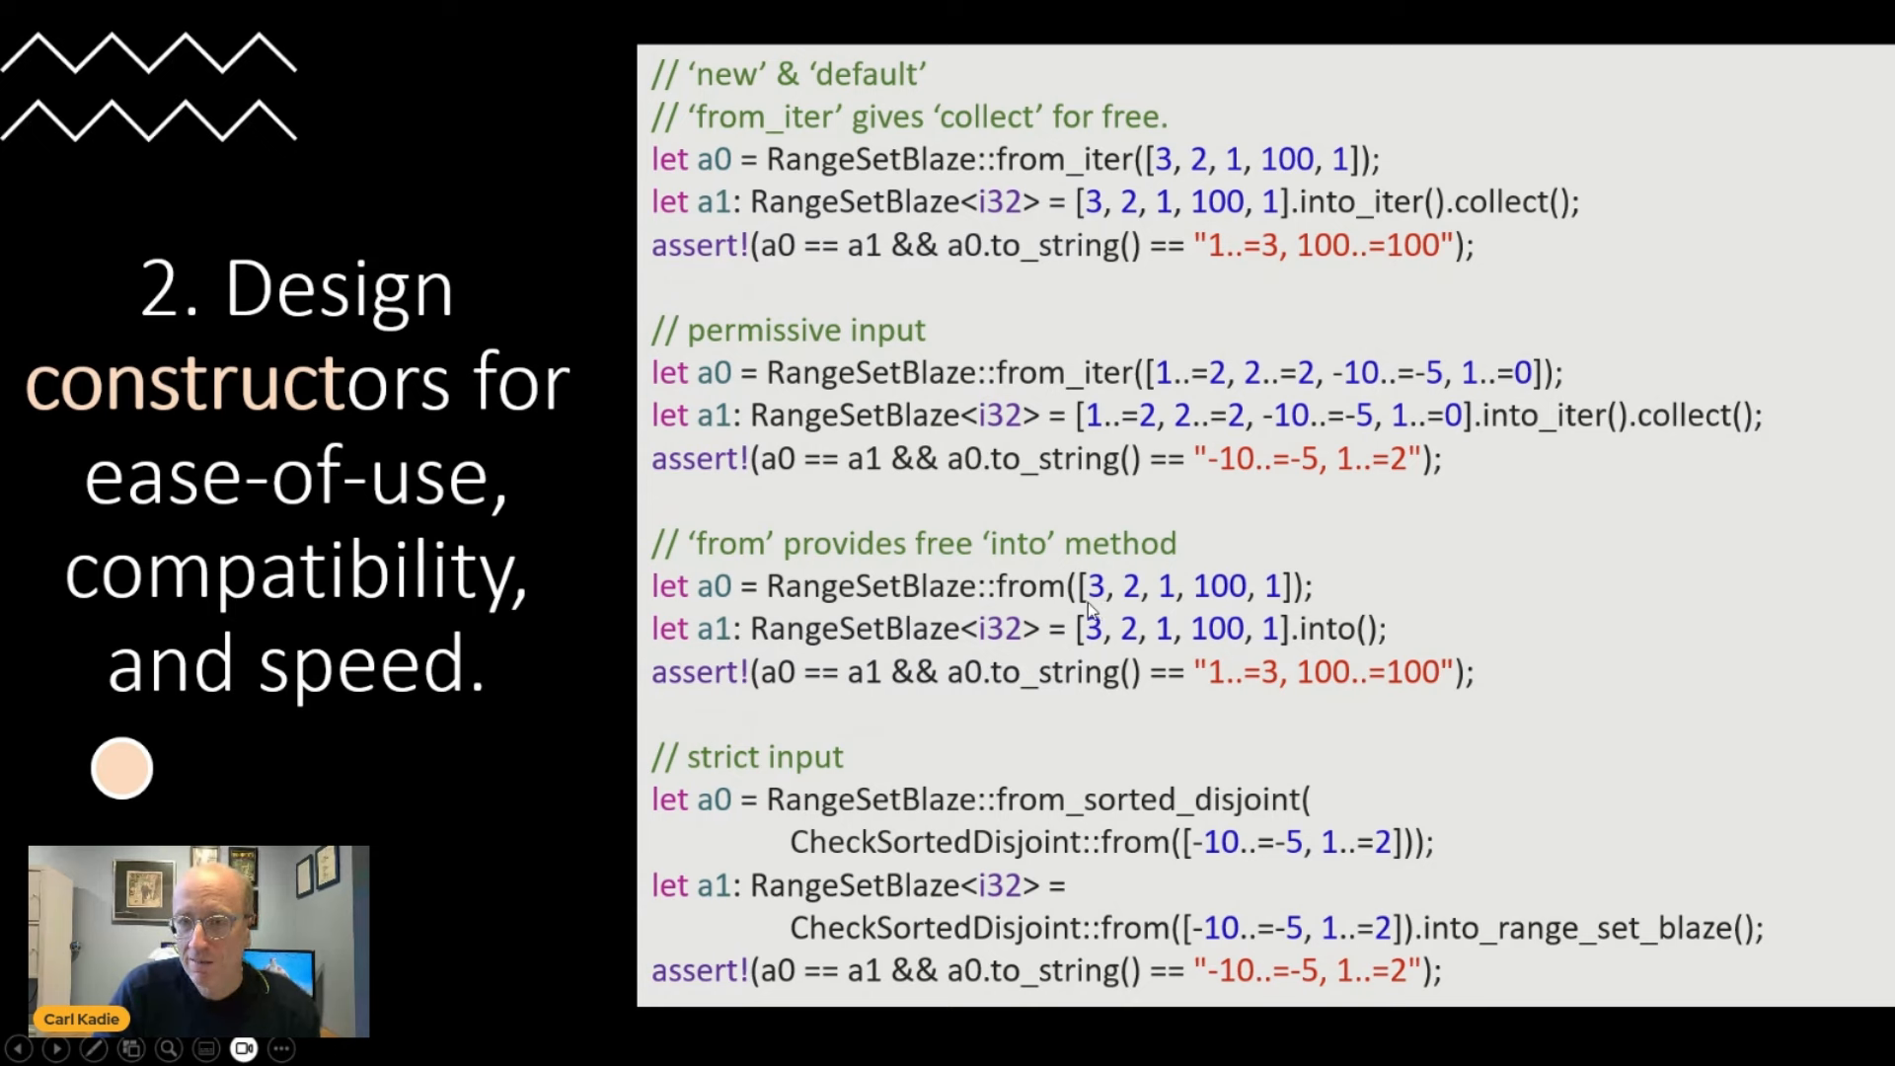
pyautogui.moveTo(1286, 592)
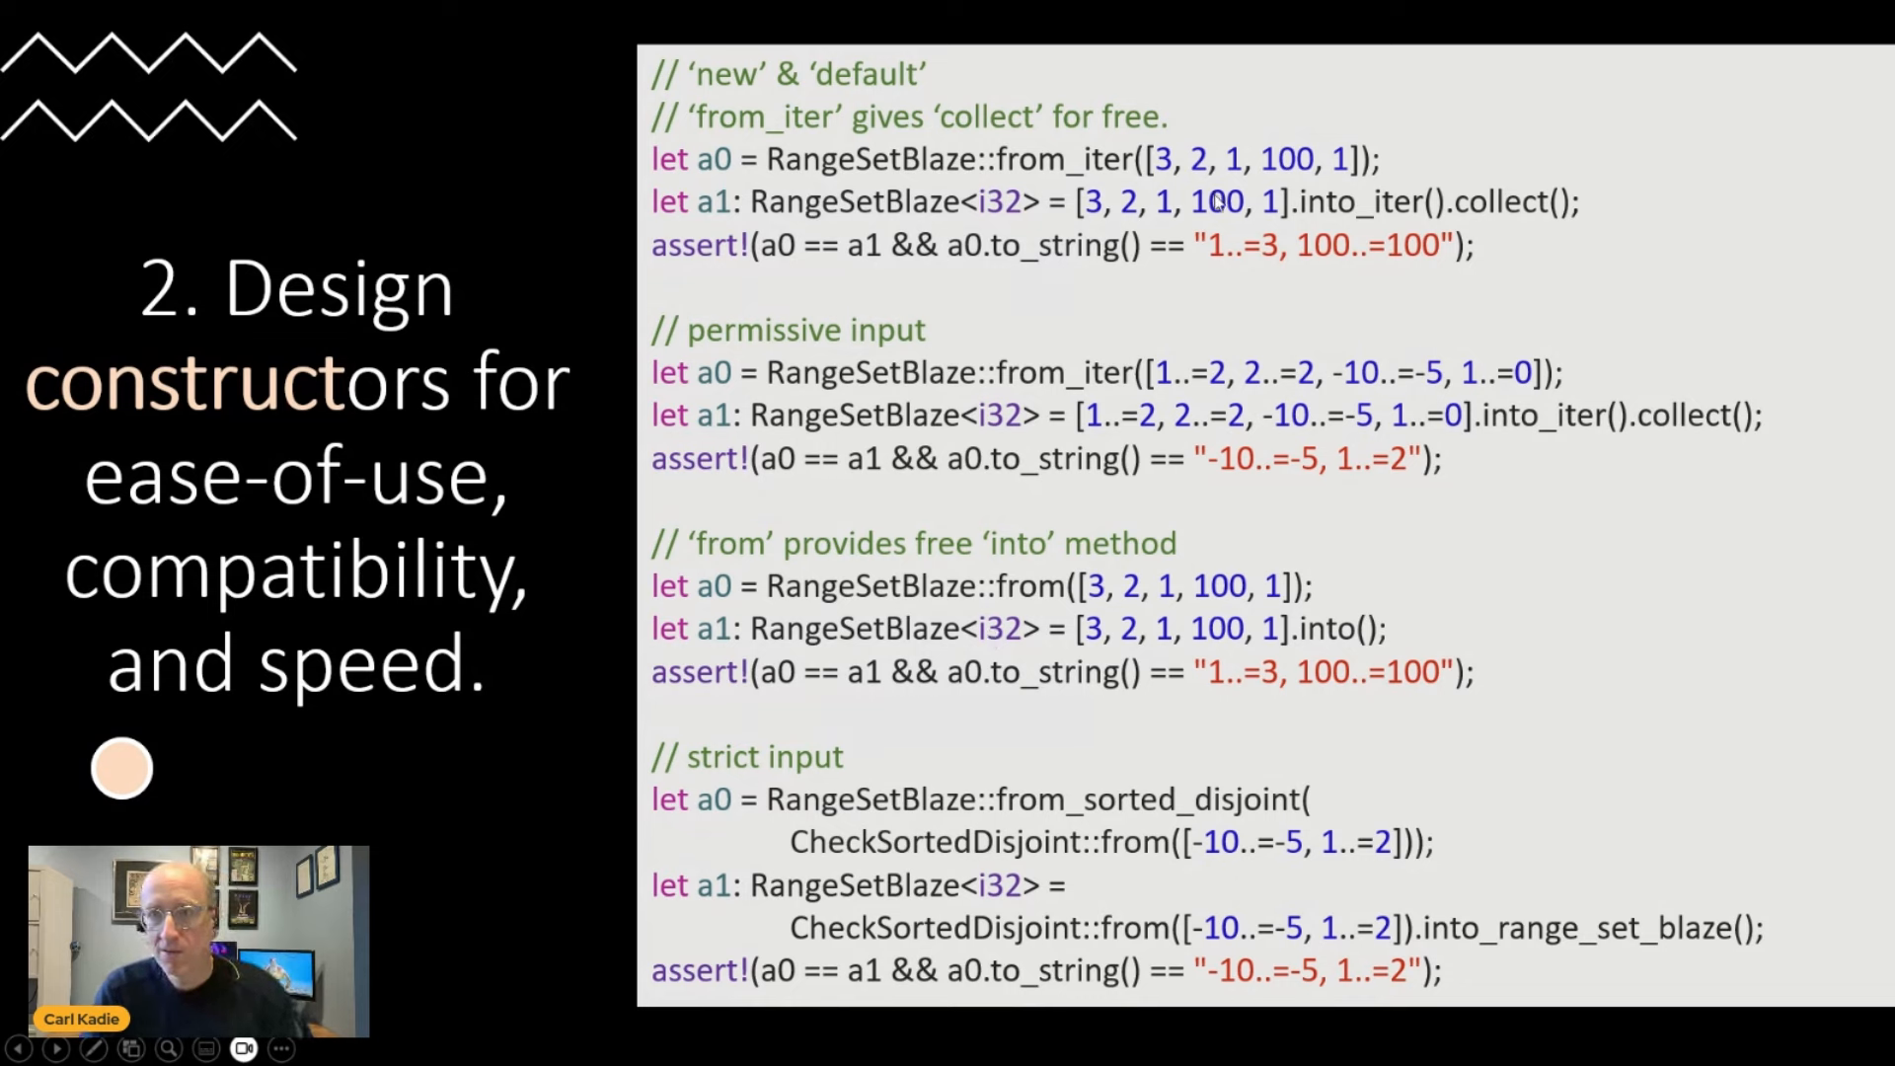
pyautogui.moveTo(1133, 248)
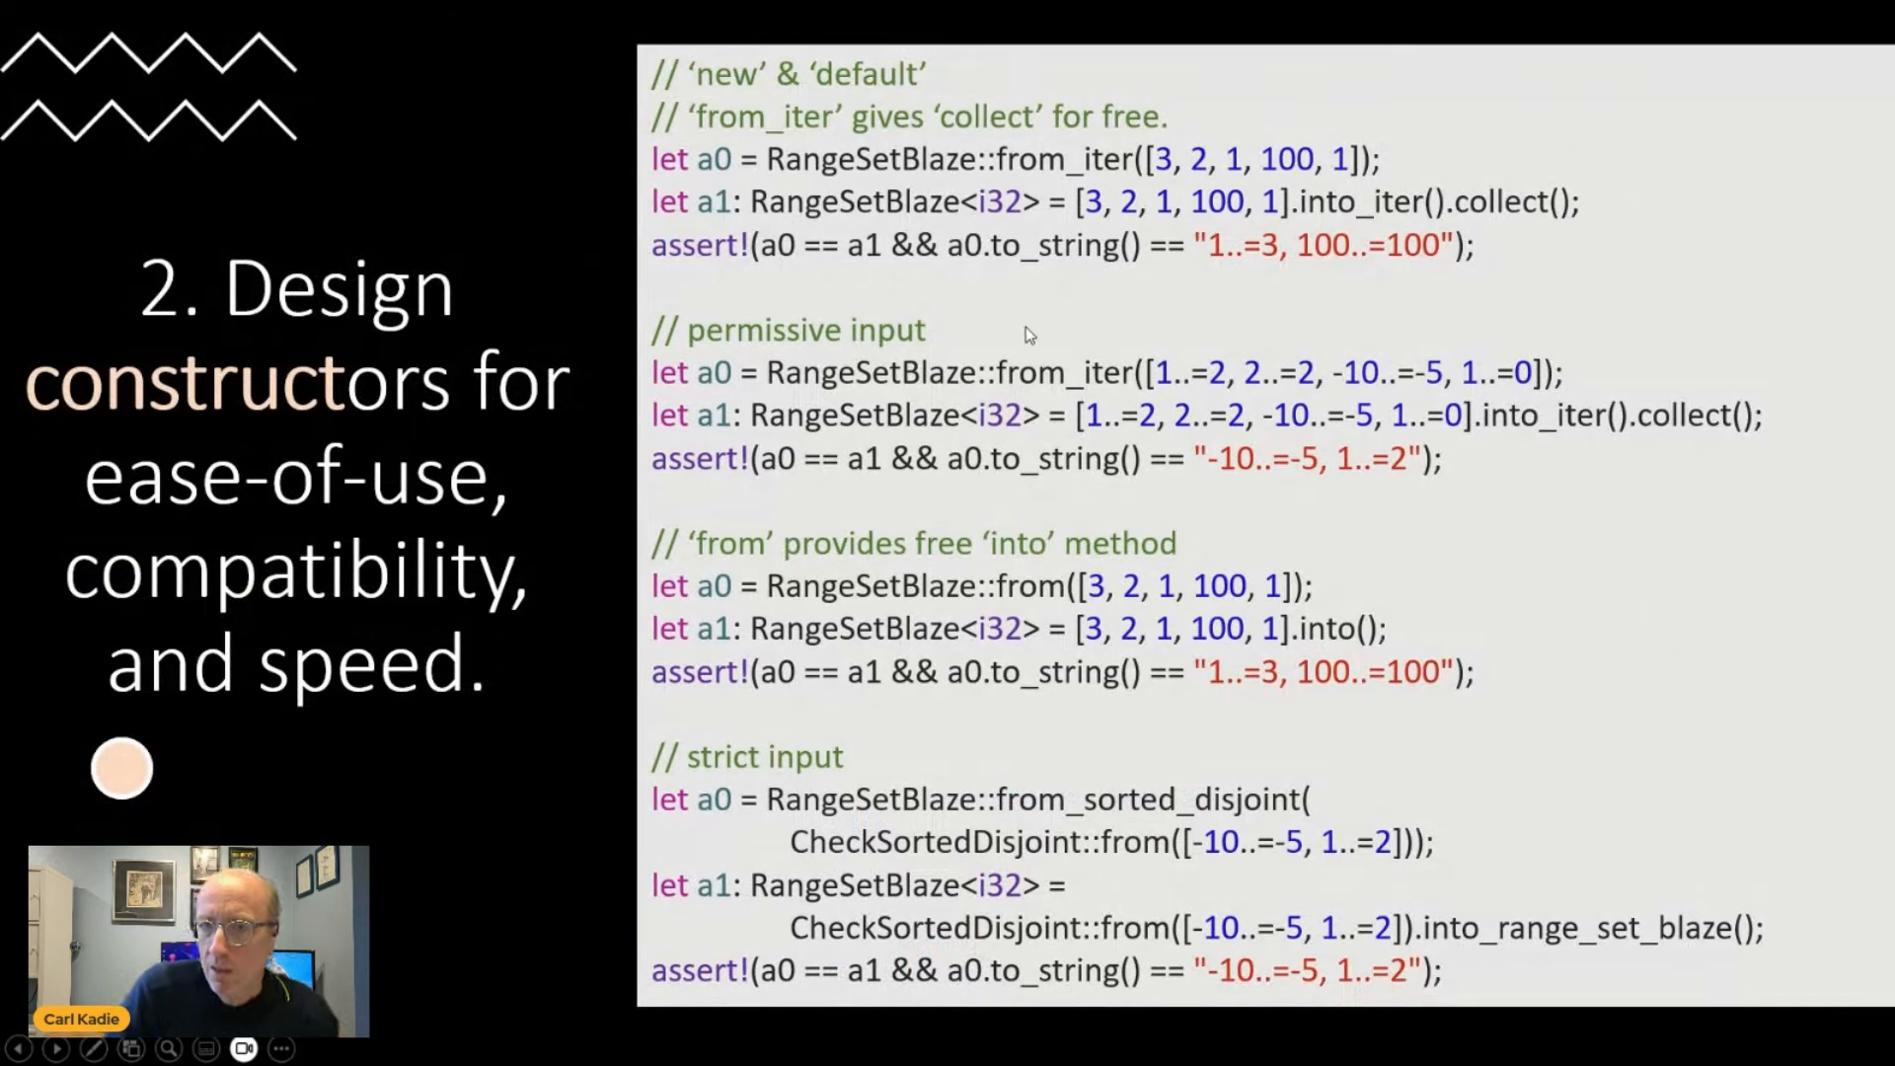
pyautogui.moveTo(991, 351)
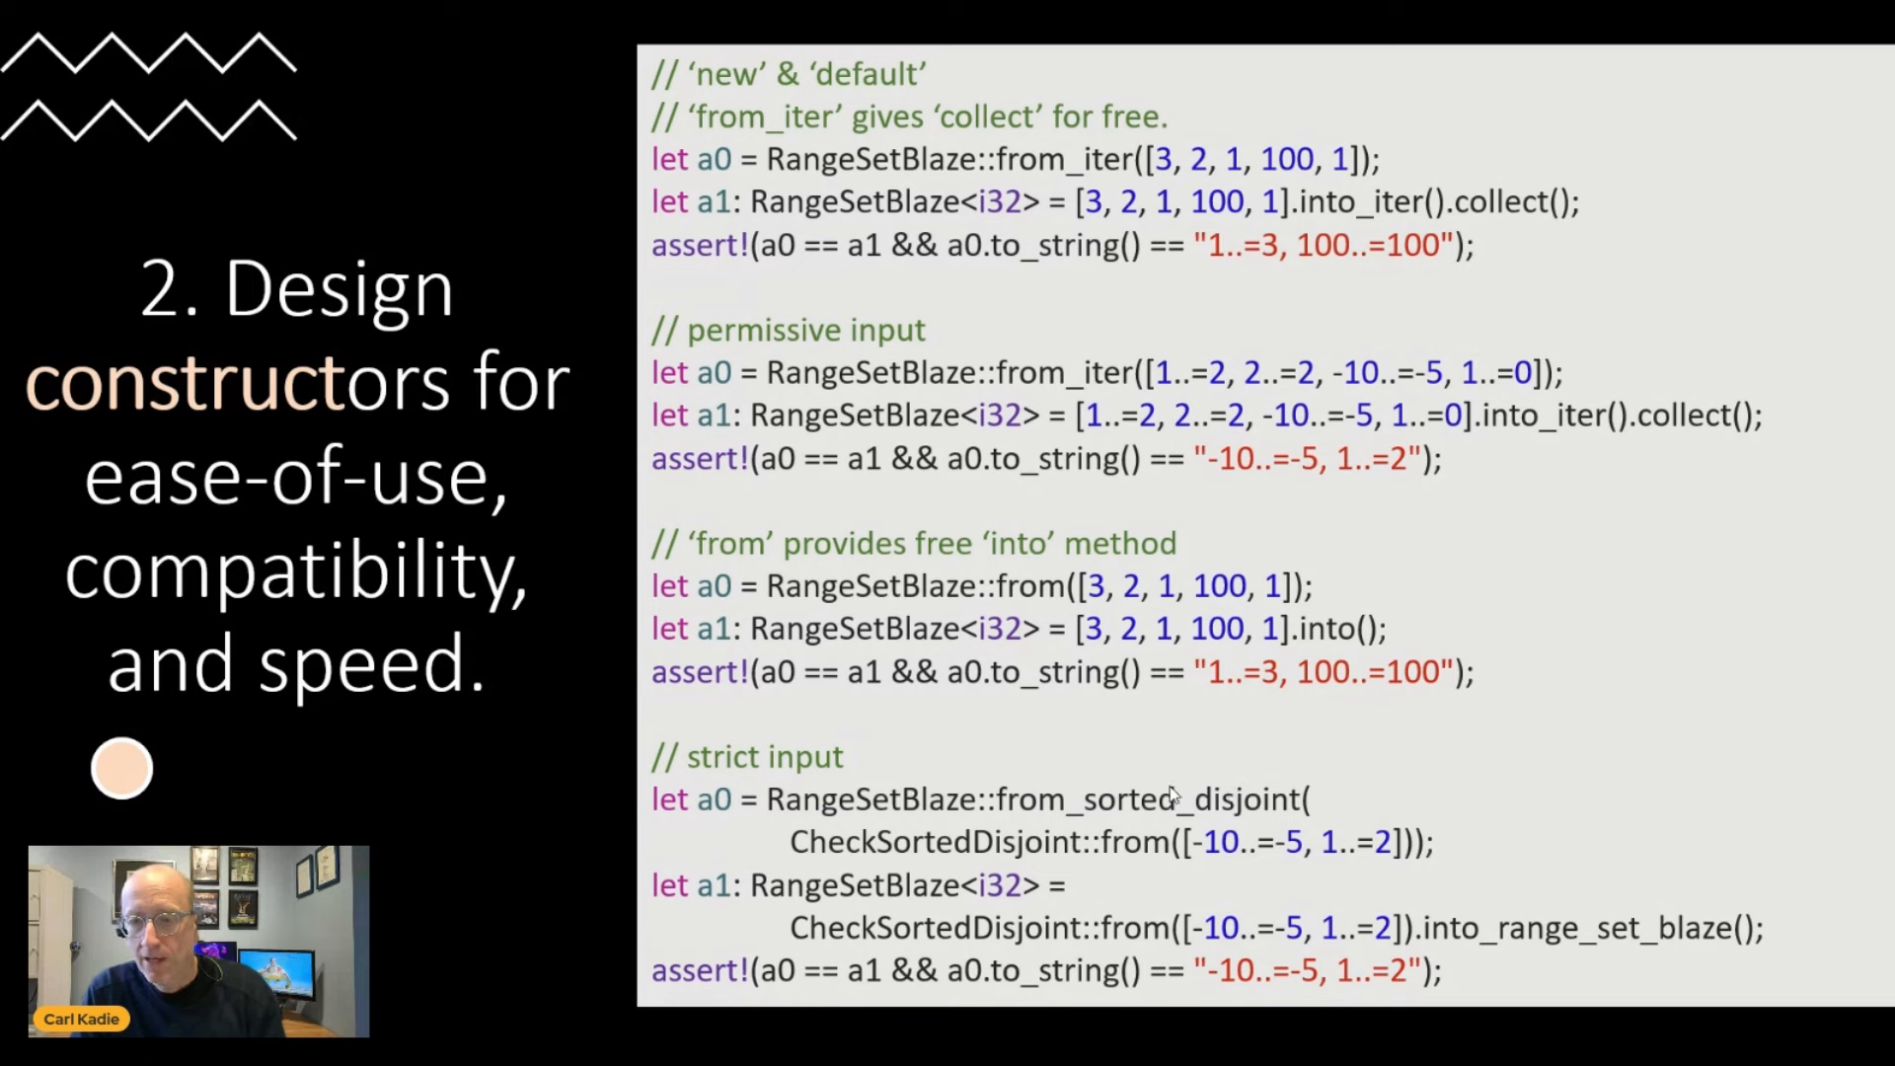
pyautogui.moveTo(1021, 718)
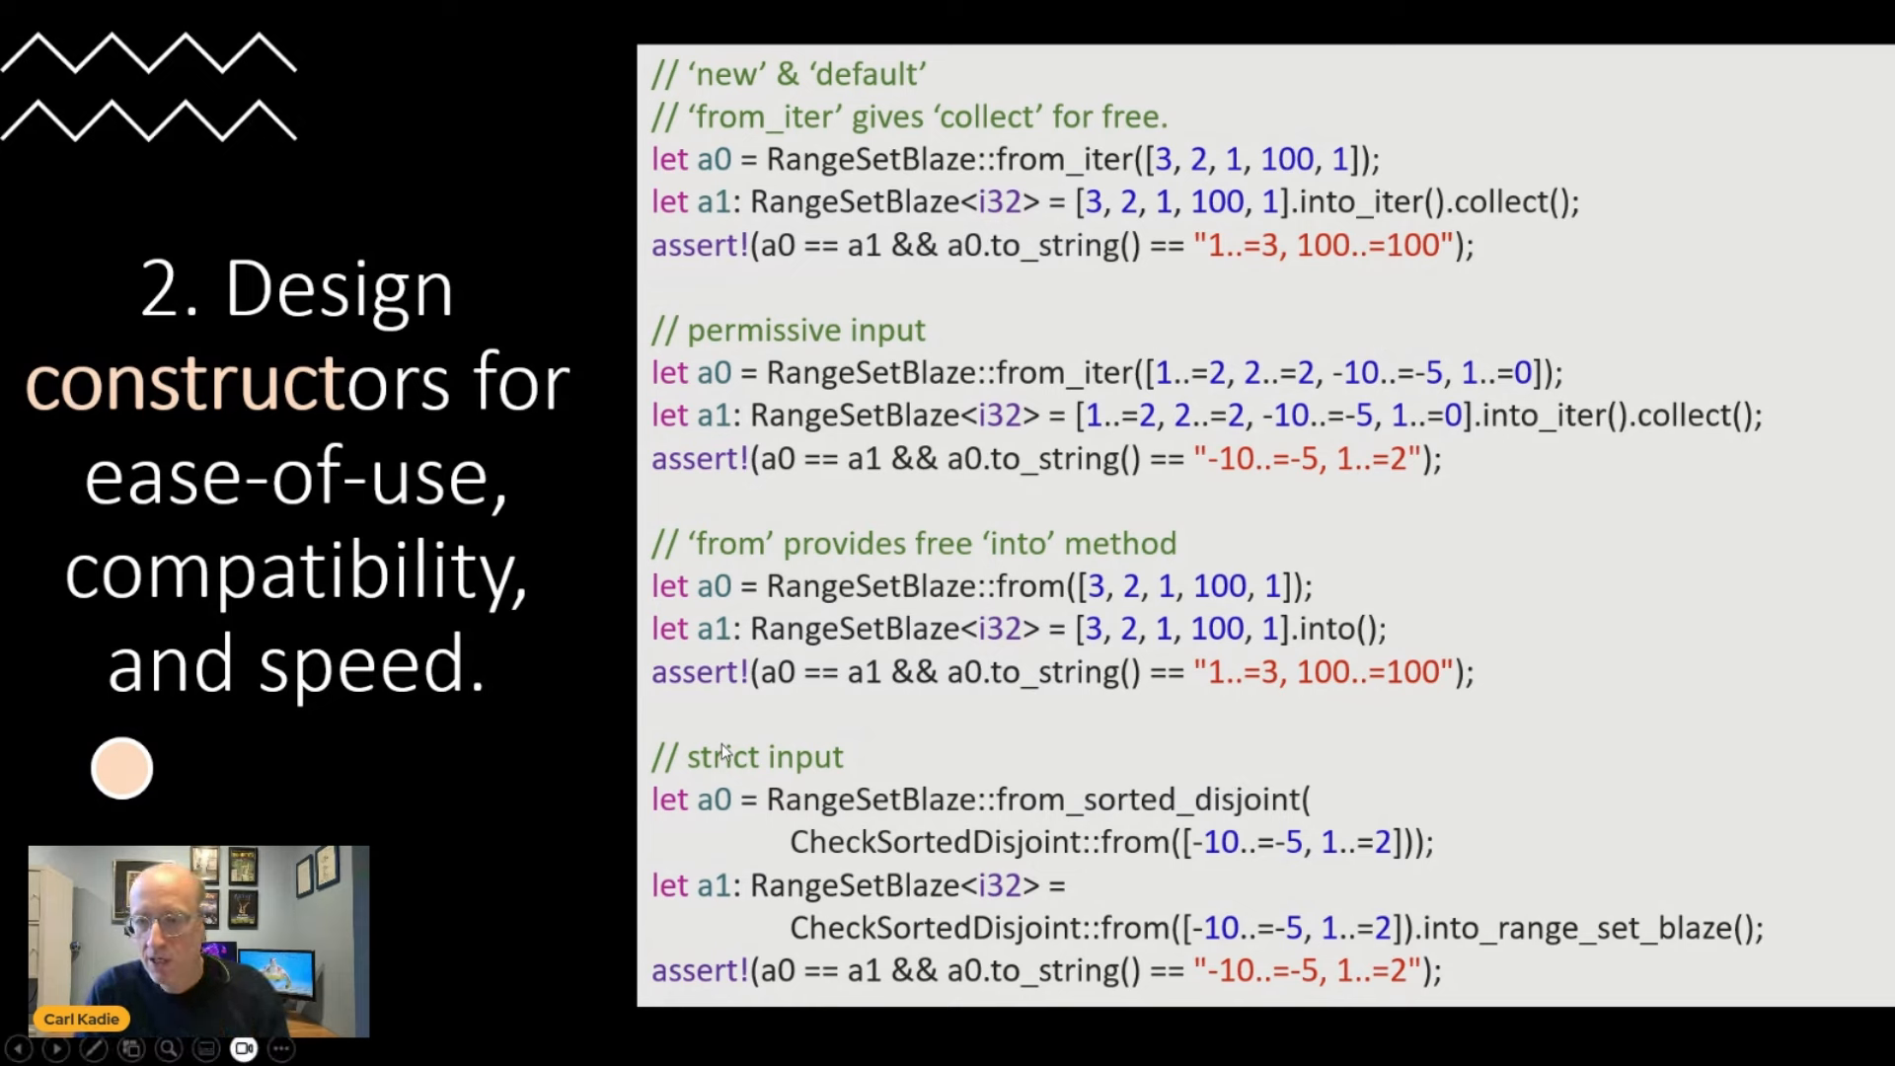
pyautogui.moveTo(1160, 847)
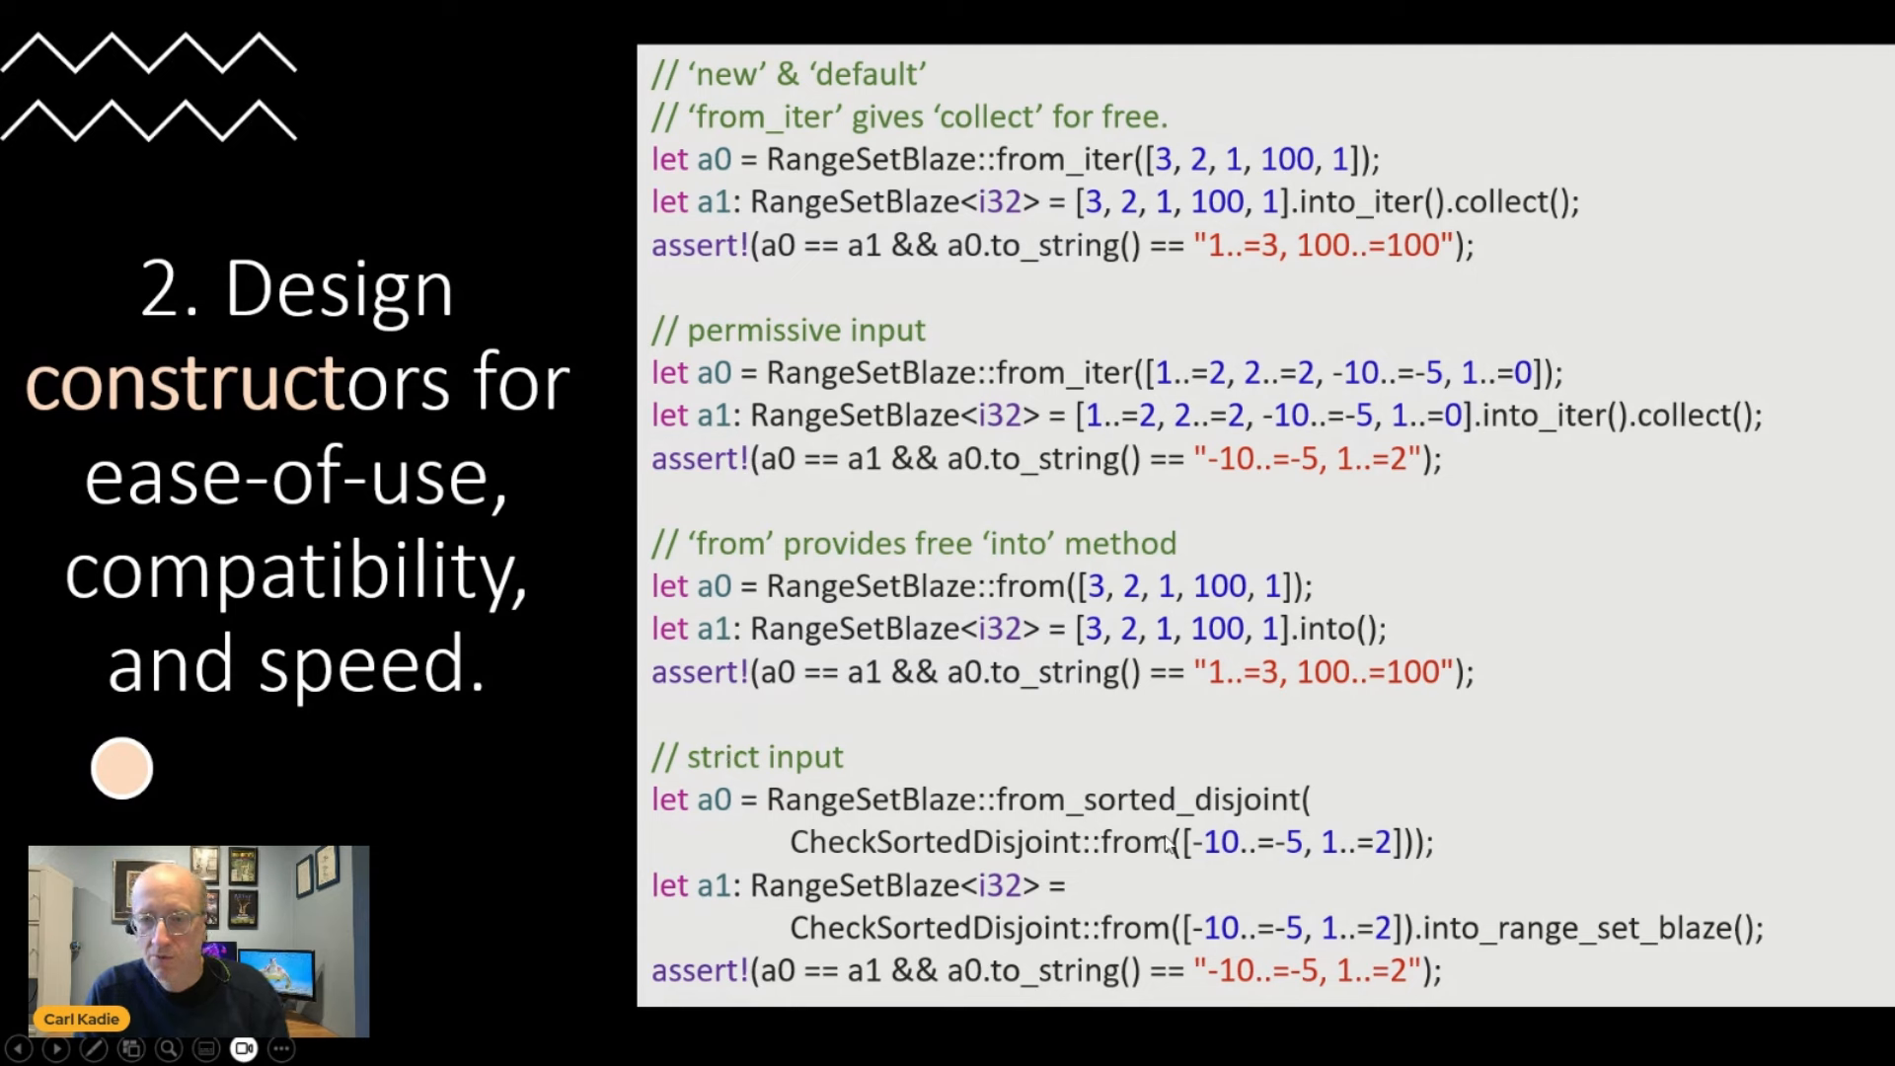